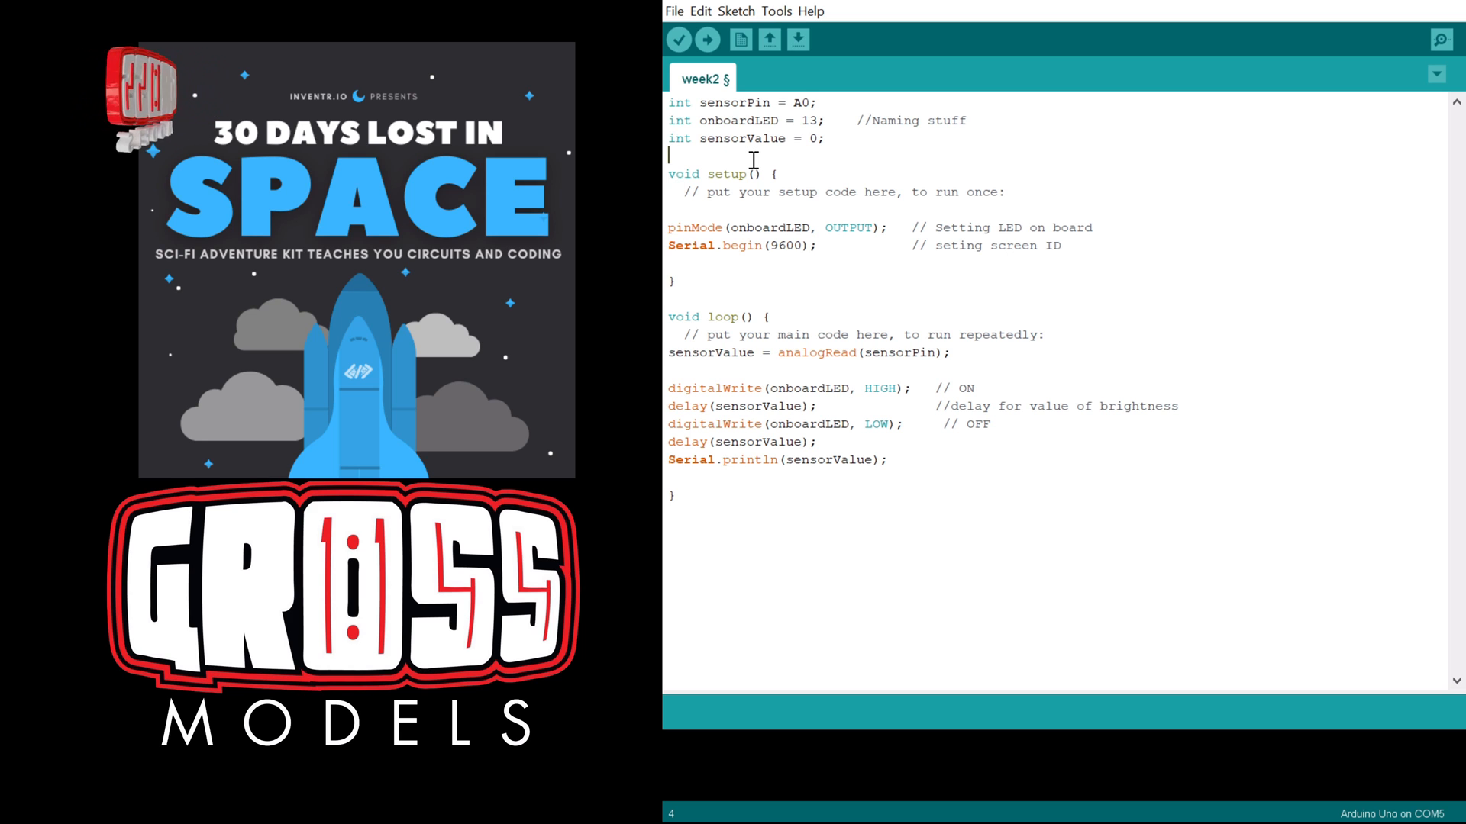
Declare 'unsigned int batterCapacity = 50000;' below sensorValue in the week2 sketch.
{"action": "type", "text": "u"}
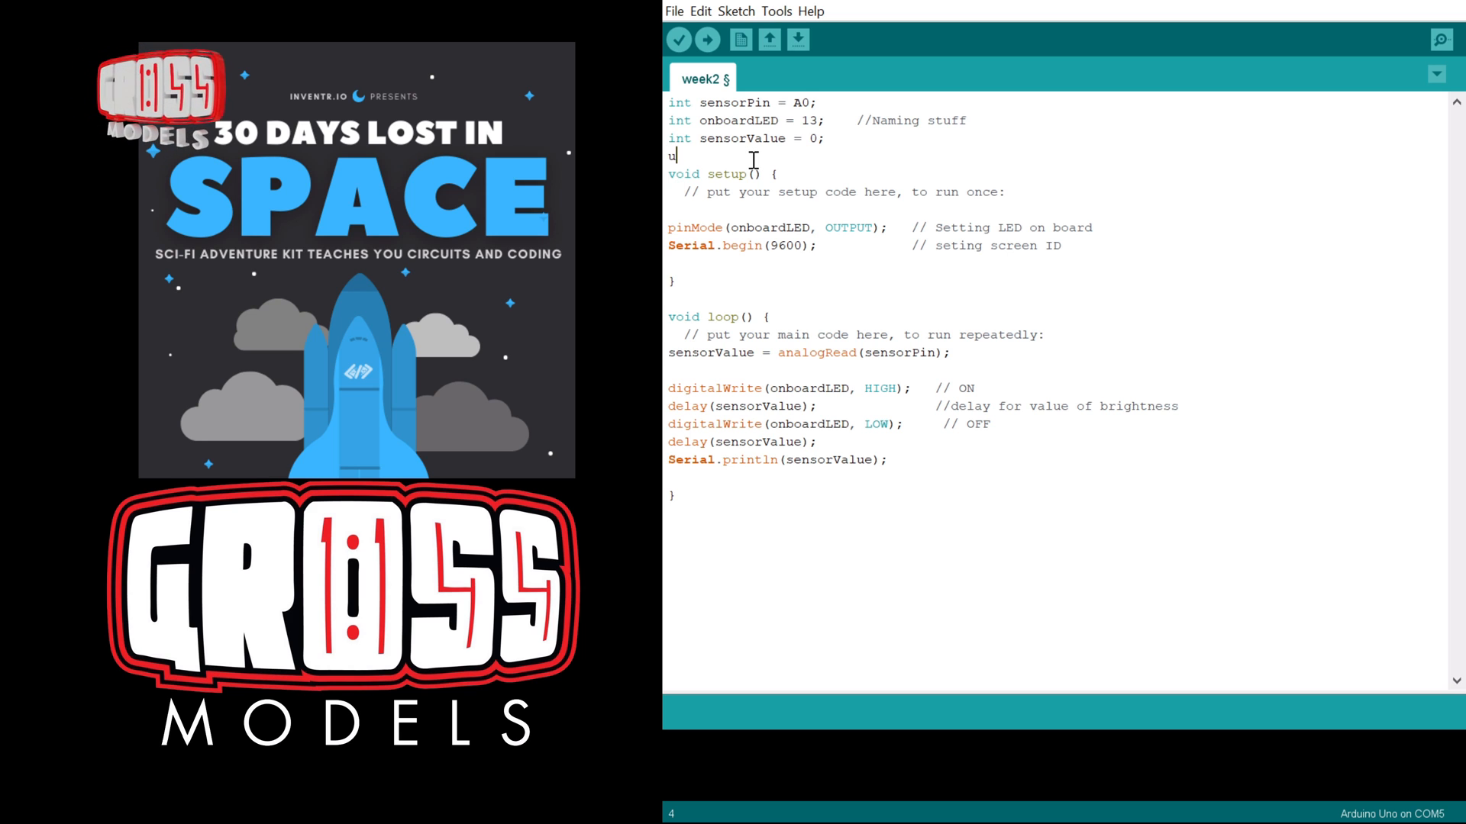
{"action": "type", "text": "nsig"}
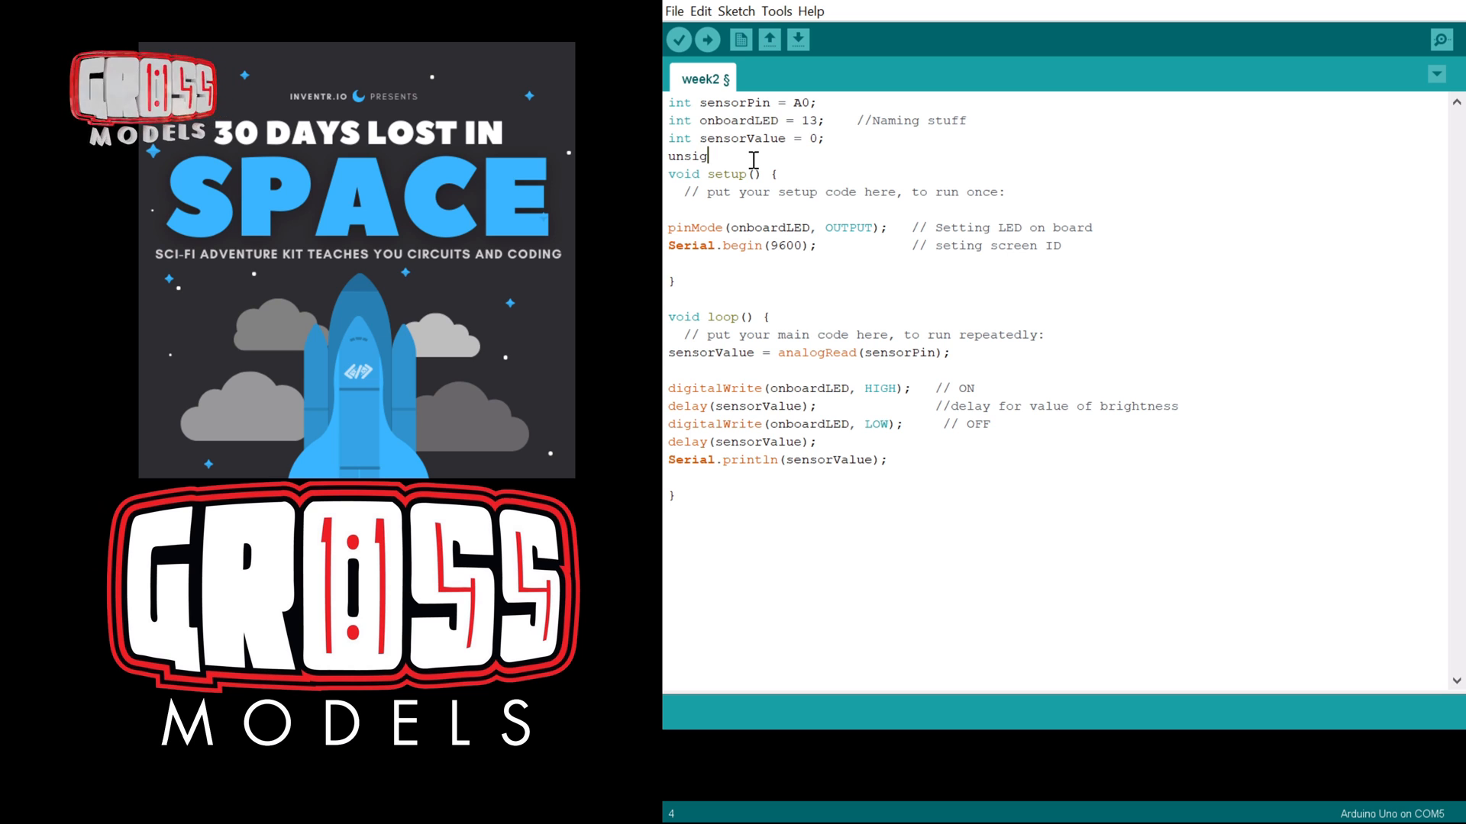
{"action": "type", "text": "ned"}
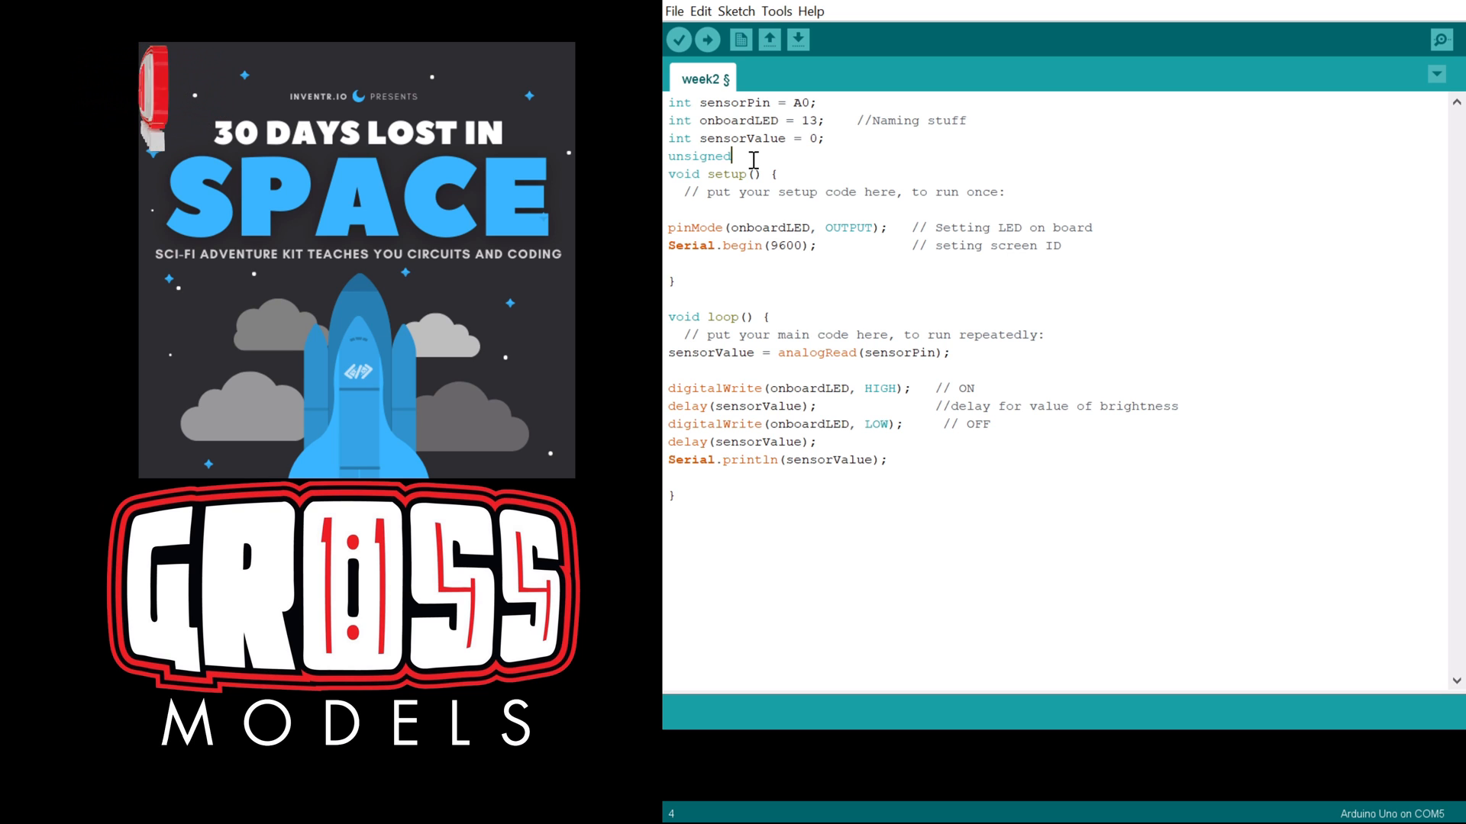
{"action": "type", "text": "i"}
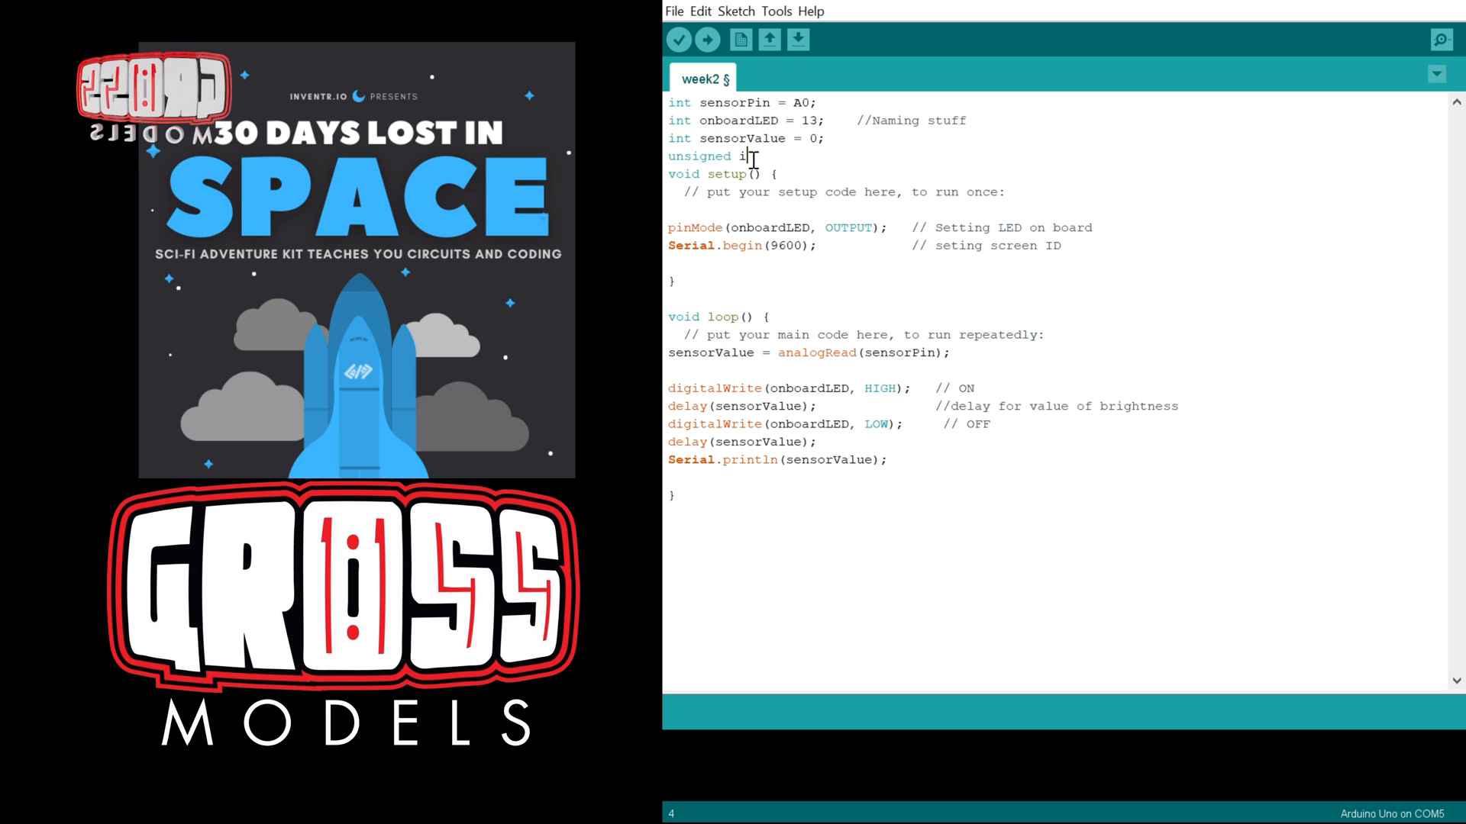
{"action": "type", "text": "nt"}
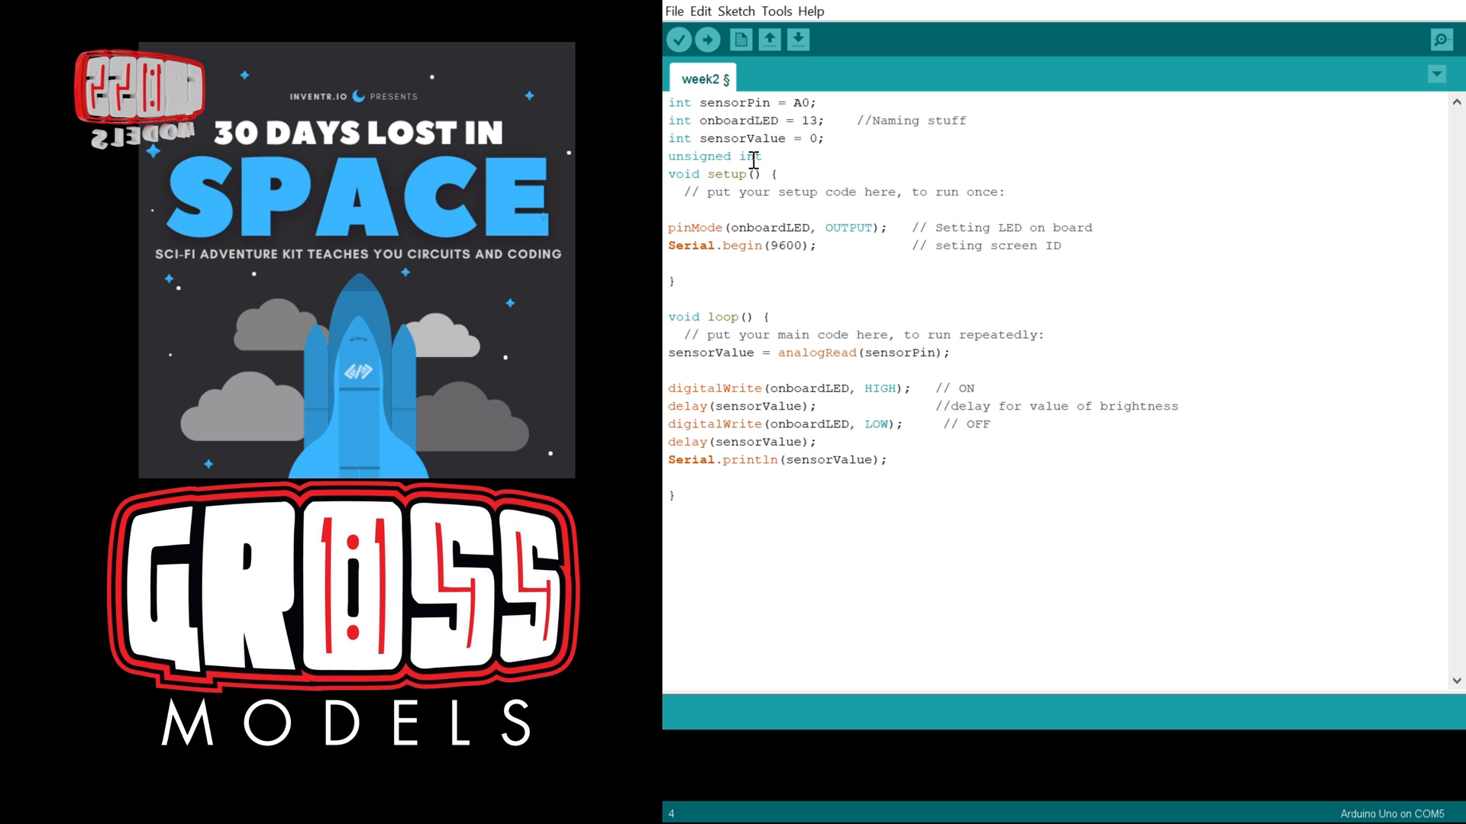
{"action": "type", "text": "batte"}
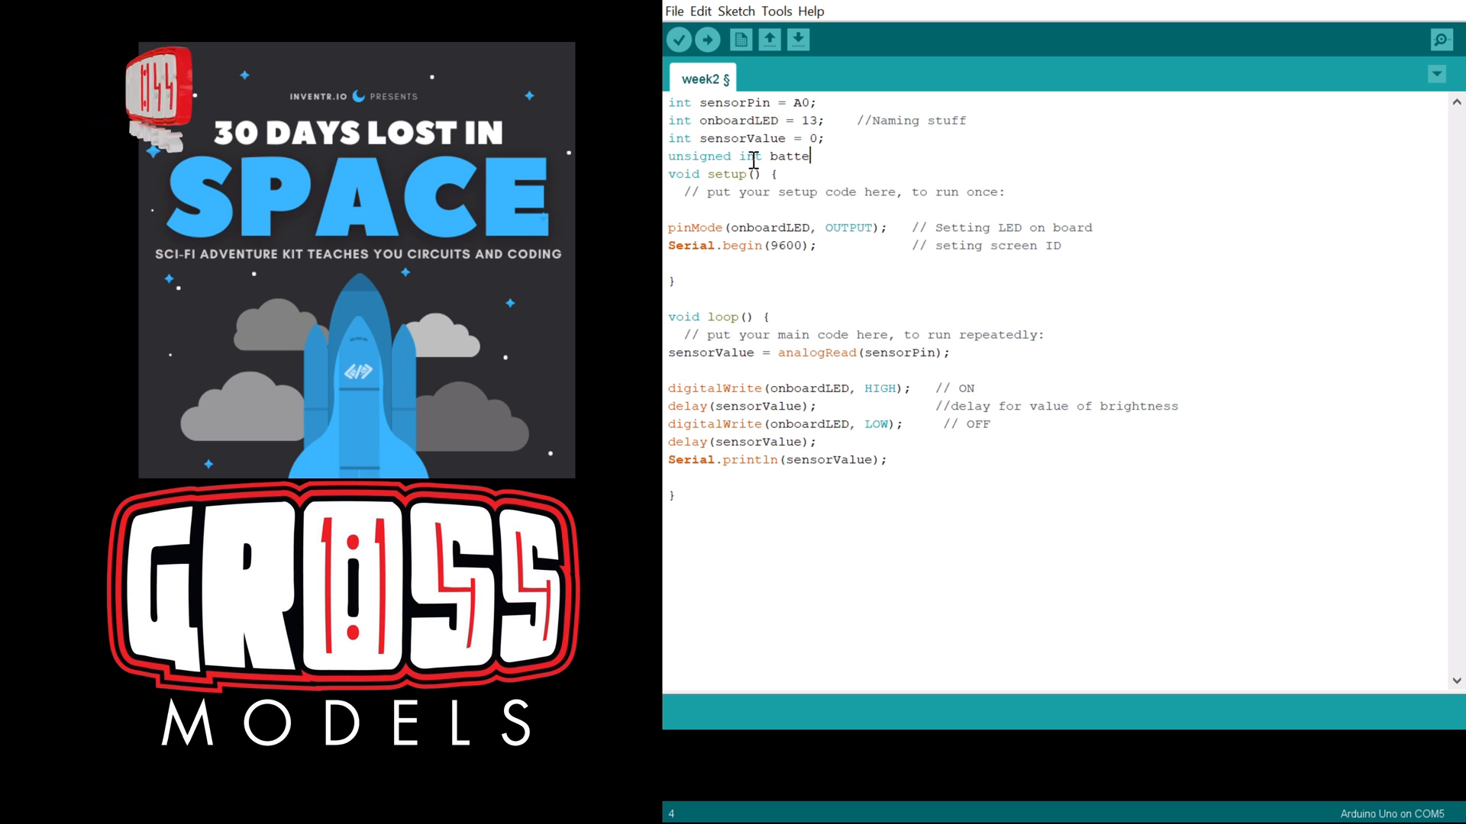
{"action": "type", "text": "rCapa"}
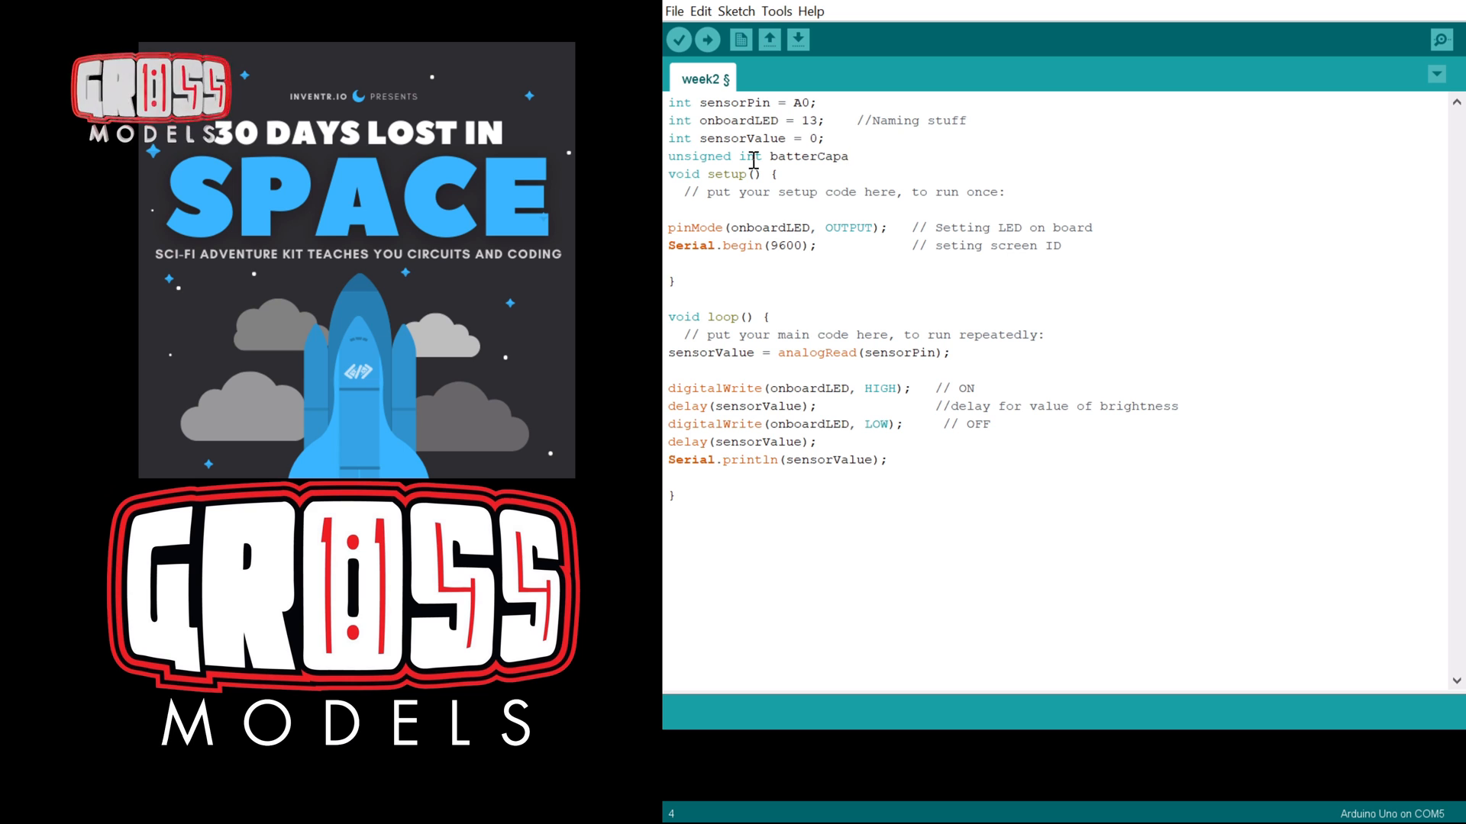
{"action": "type", "text": "city"}
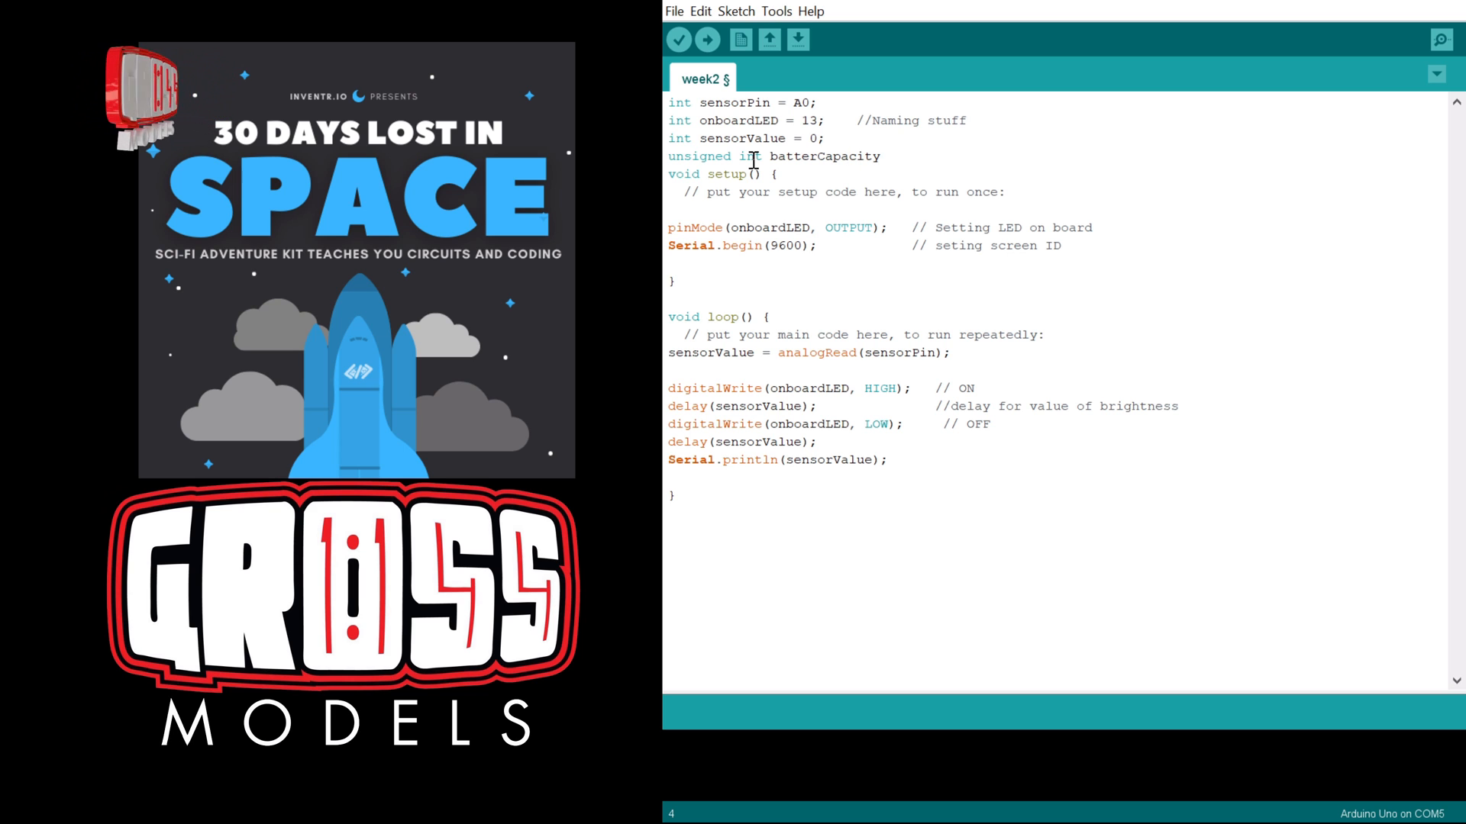
{"action": "type", "text": "="}
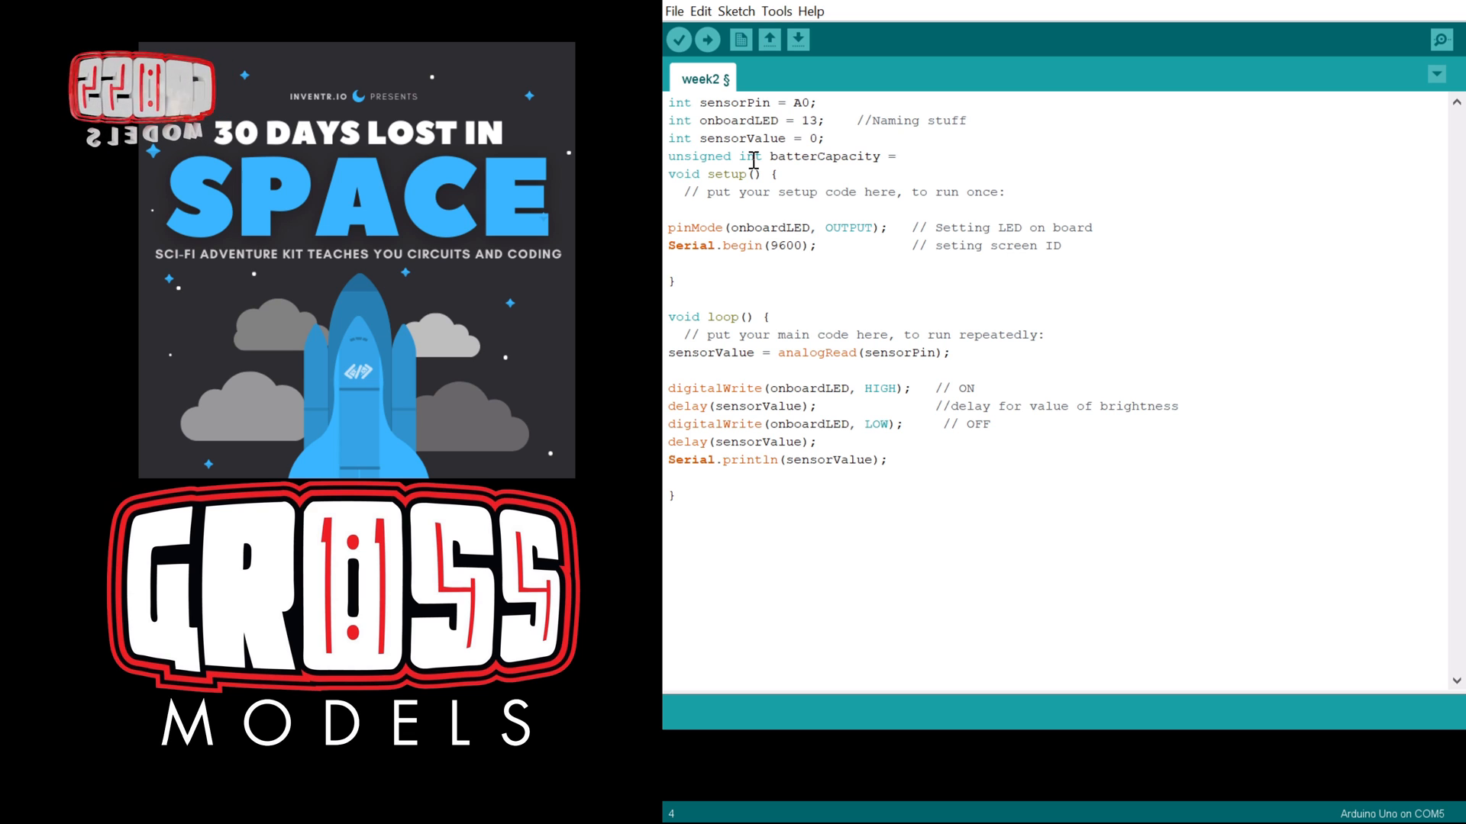
{"action": "type", "text": "50"}
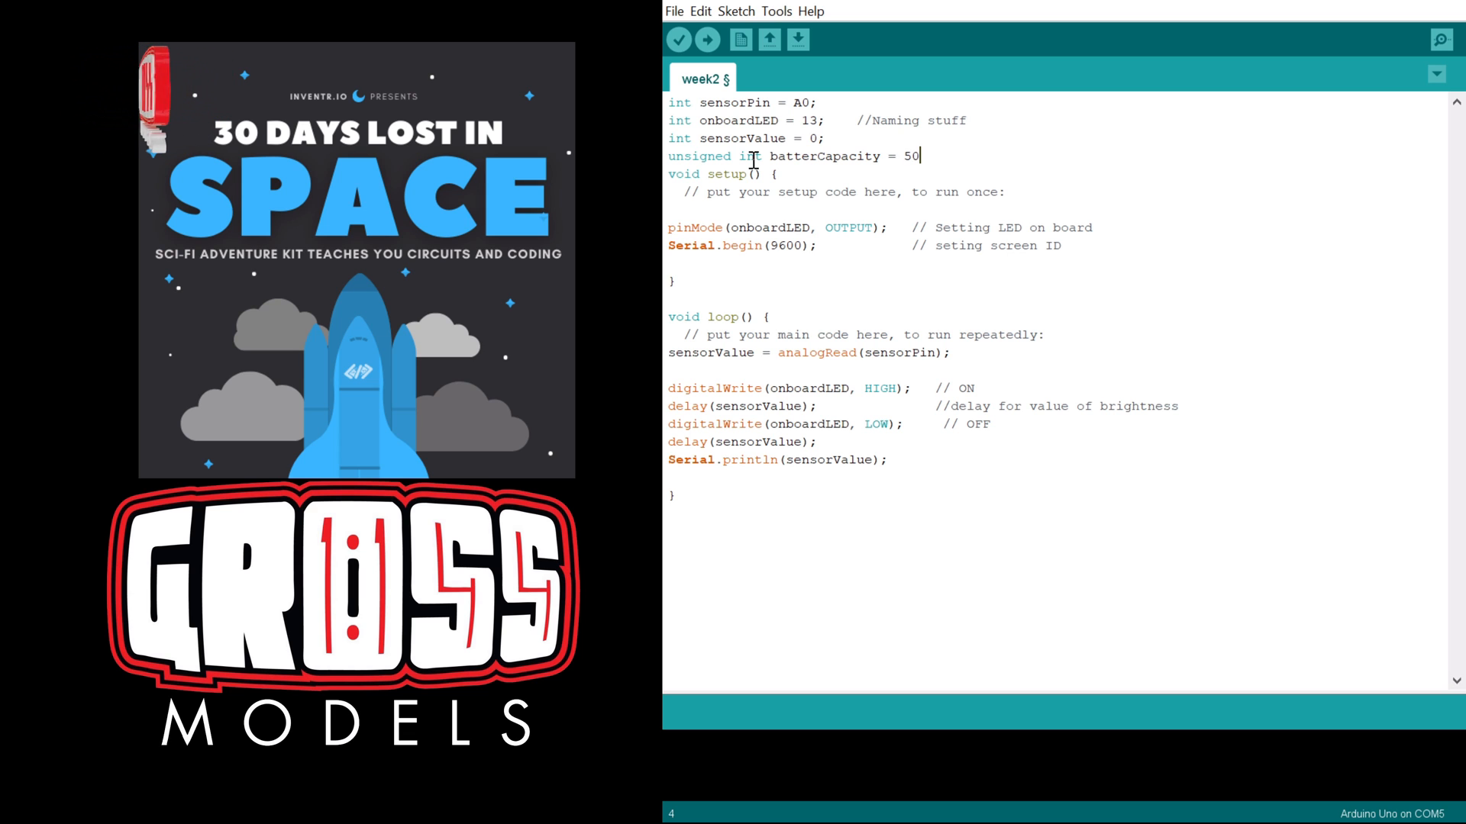
{"action": "type", "text": "000;"}
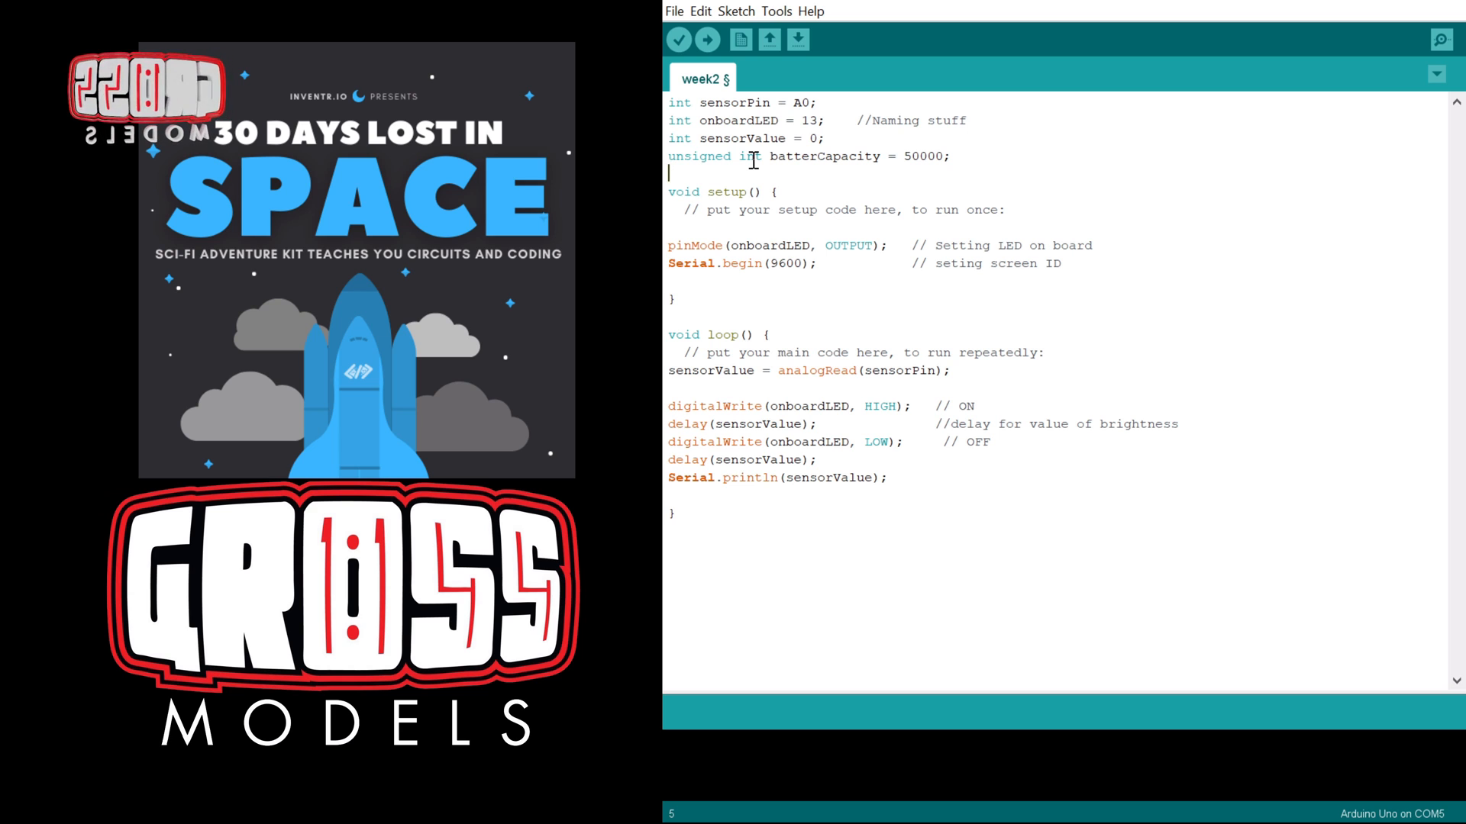
Declare 'unsigned int batteryLevel = 0;' on the next line and rename the capacity variable to batteryCapacity.
{"action": "type", "text": "unsign"}
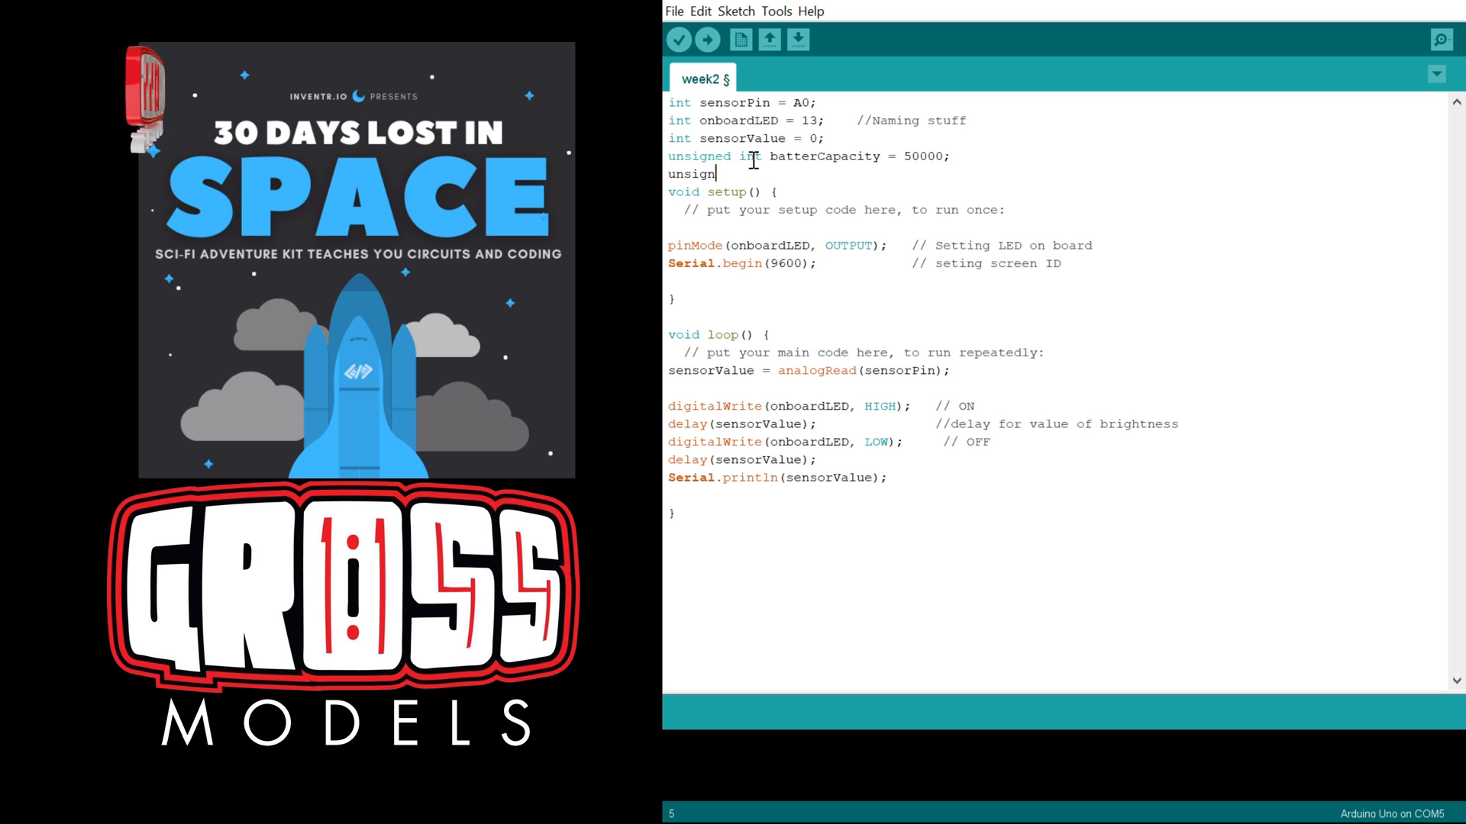
{"action": "type", "text": "ed int"}
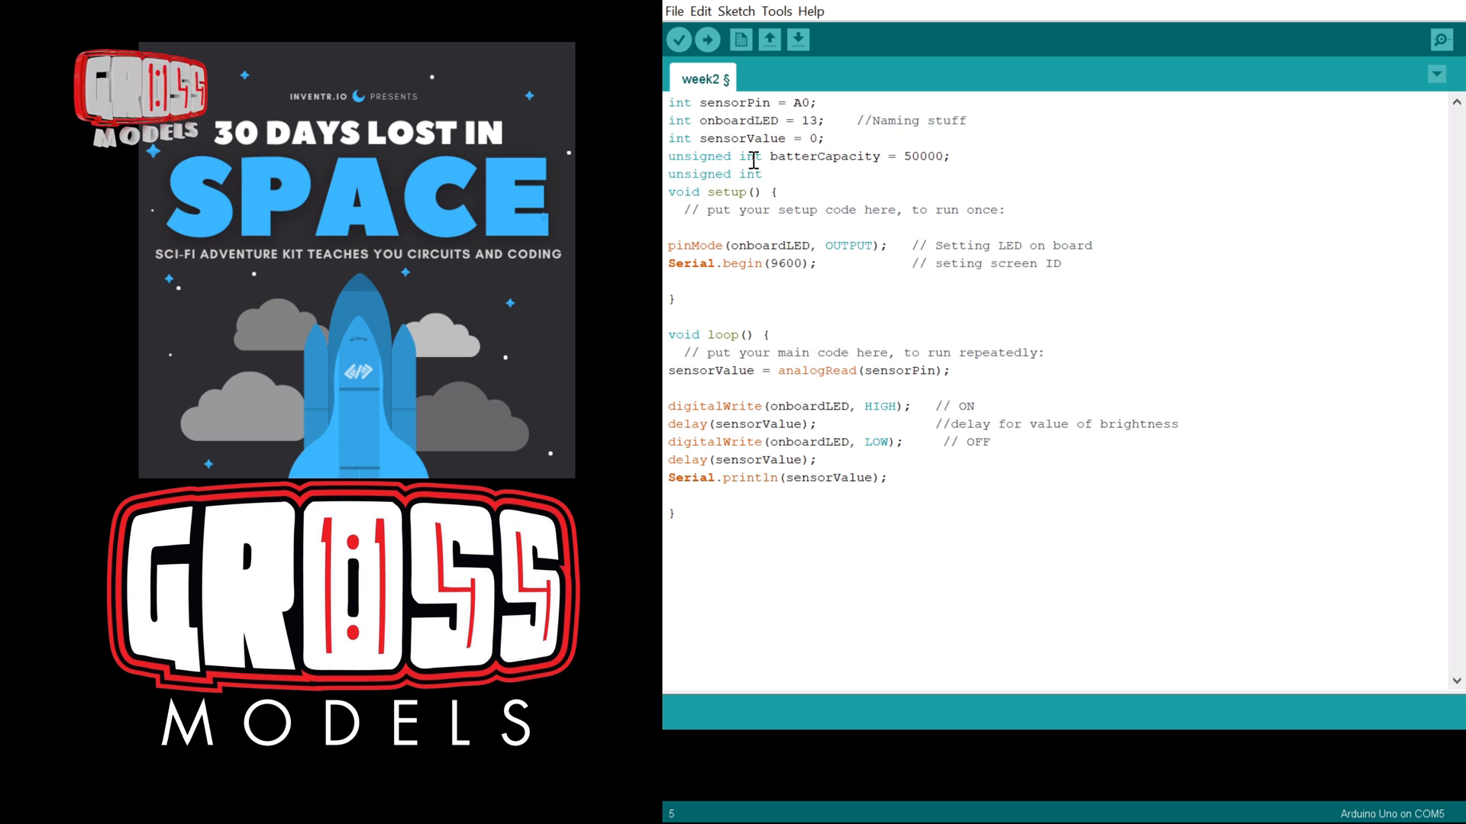
{"action": "type", "text": "batt"}
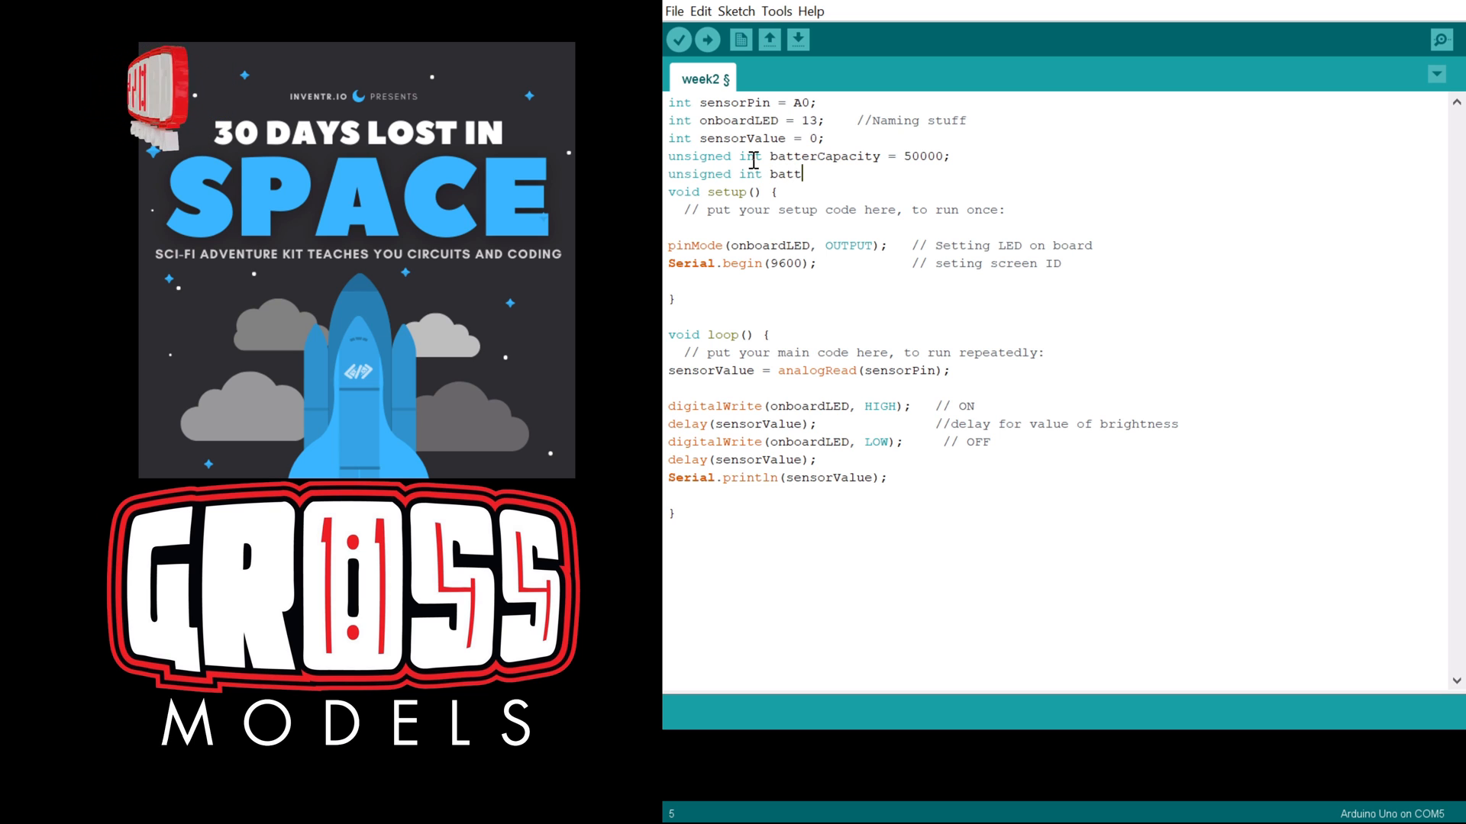
{"action": "type", "text": "erLevel ="}
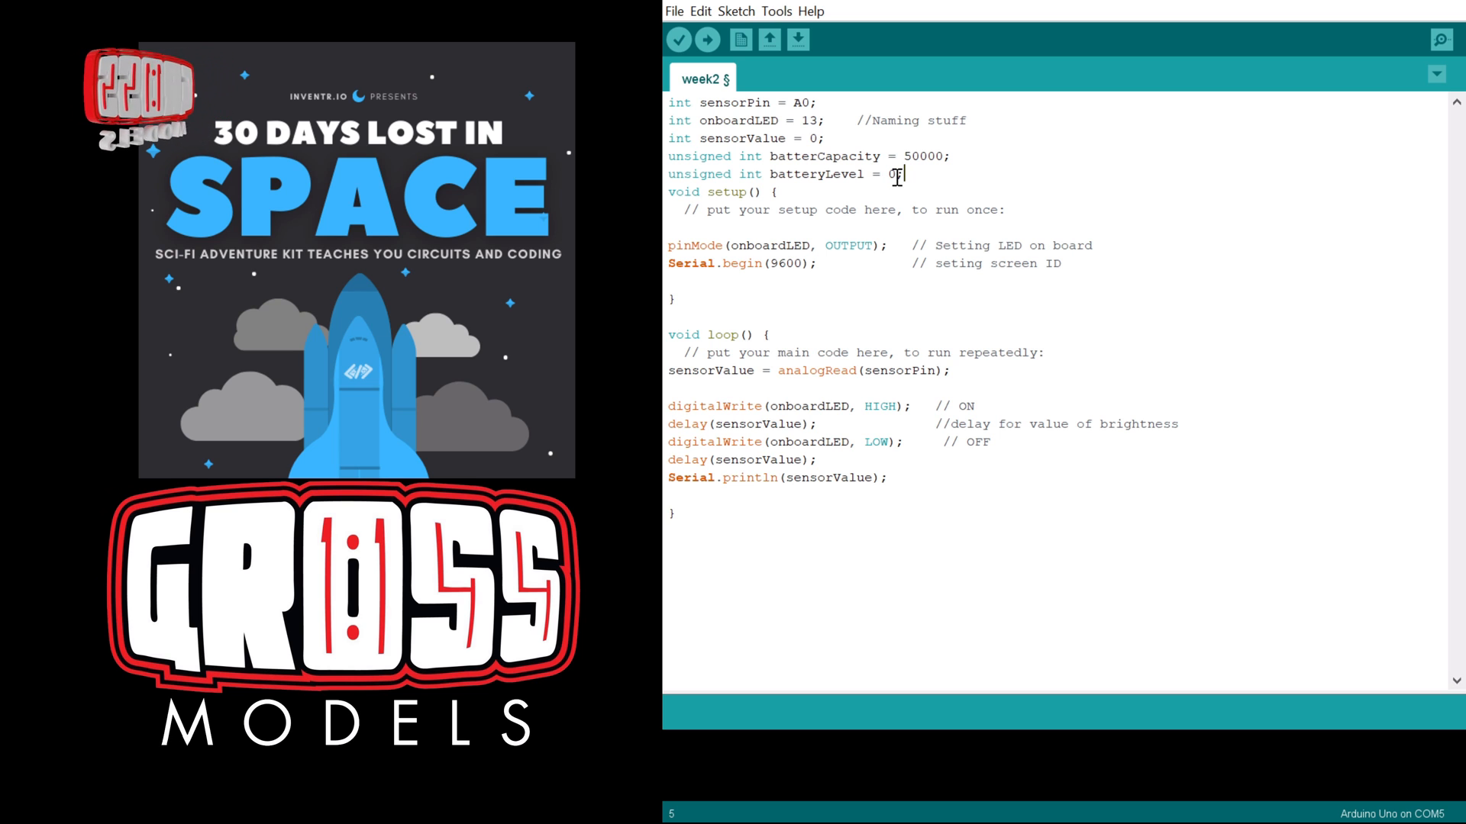
{"action": "type", "text": "0;"}
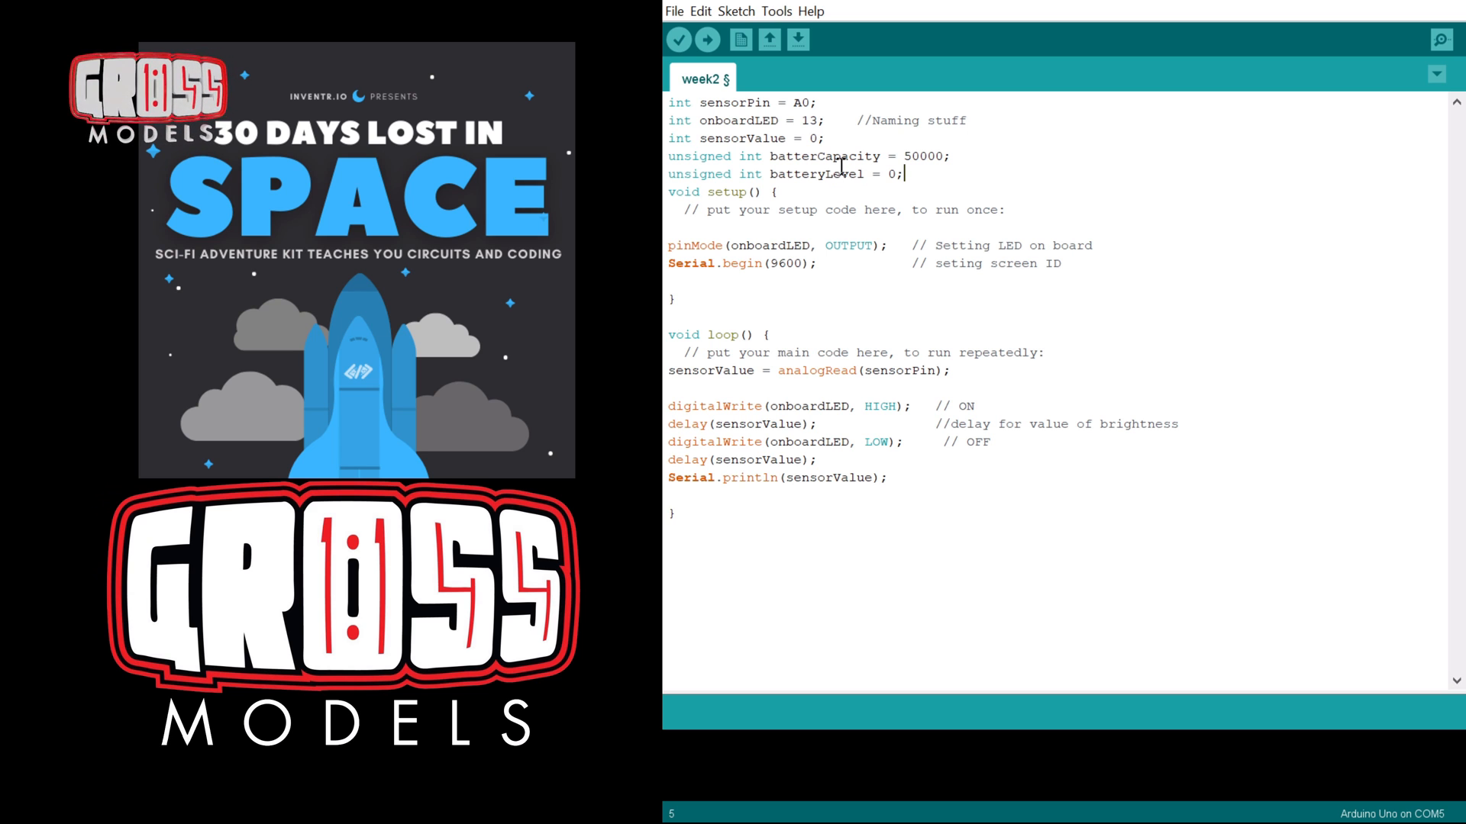
{"action": "type", "text": "y"}
{"action": "key", "text": "enter"}
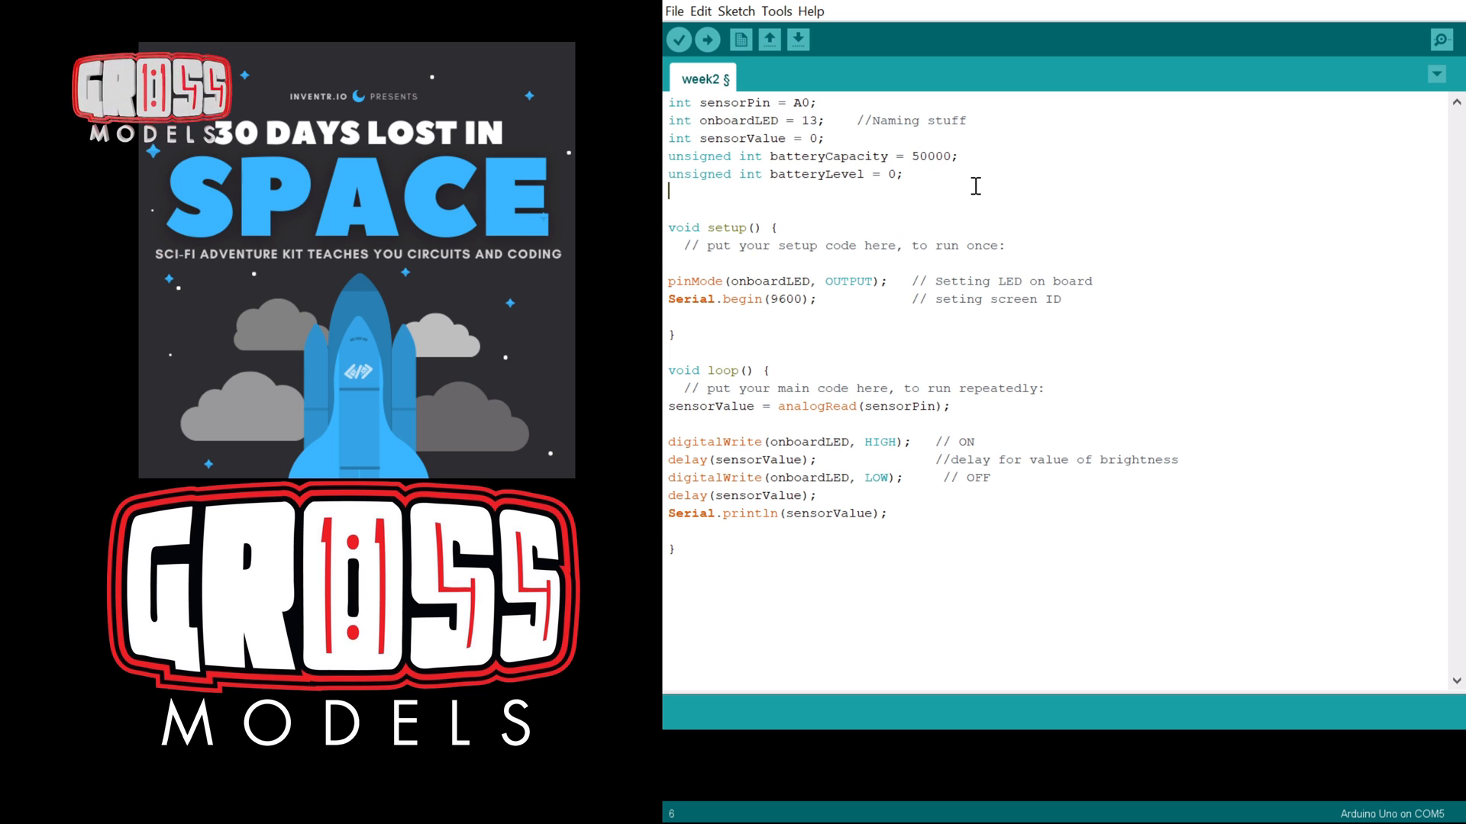
{"action": "mouse_move", "coordinate": [922, 334]}
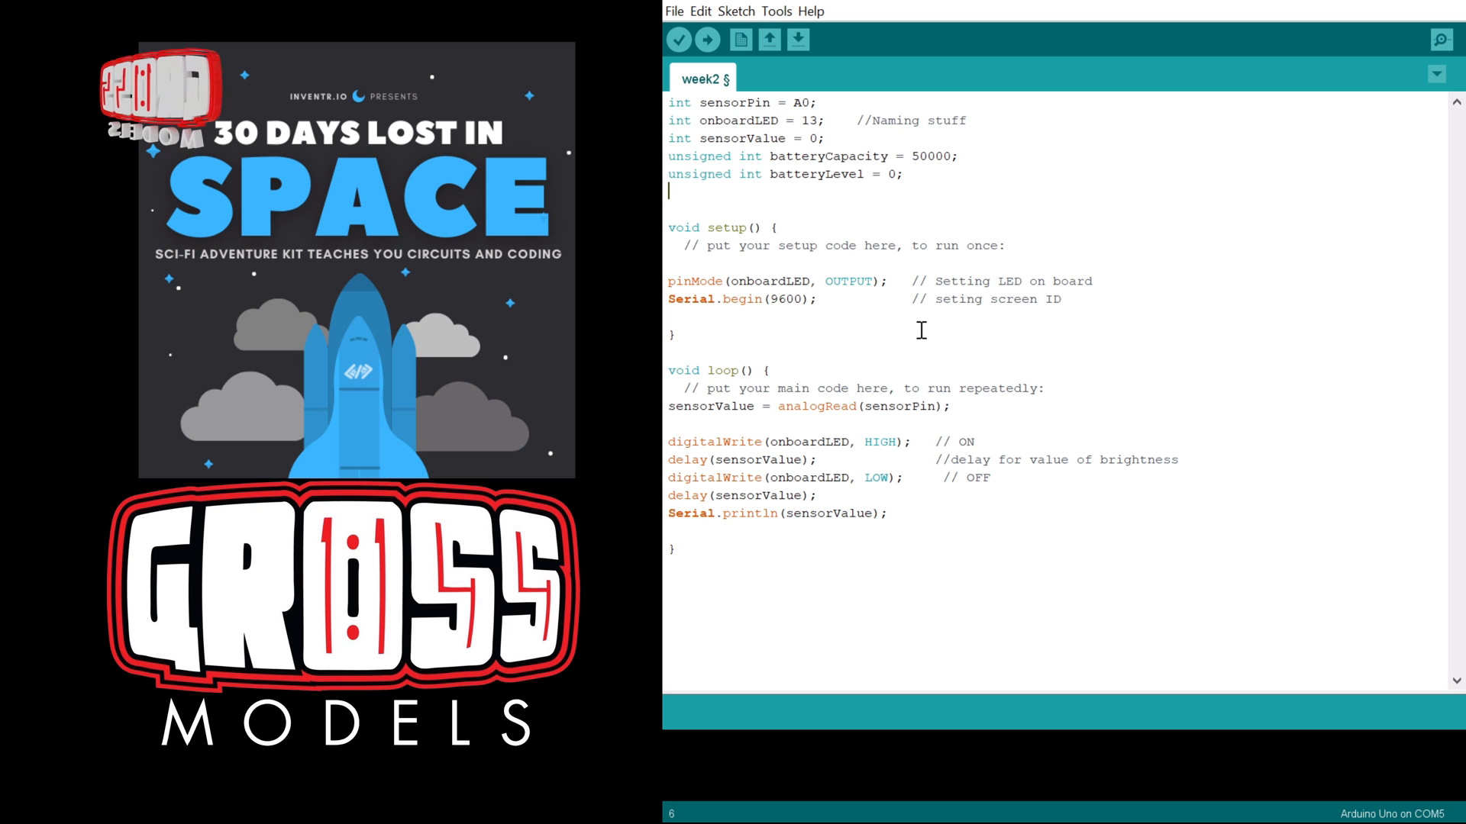
{"action": "mouse_move", "coordinate": [702, 423]}
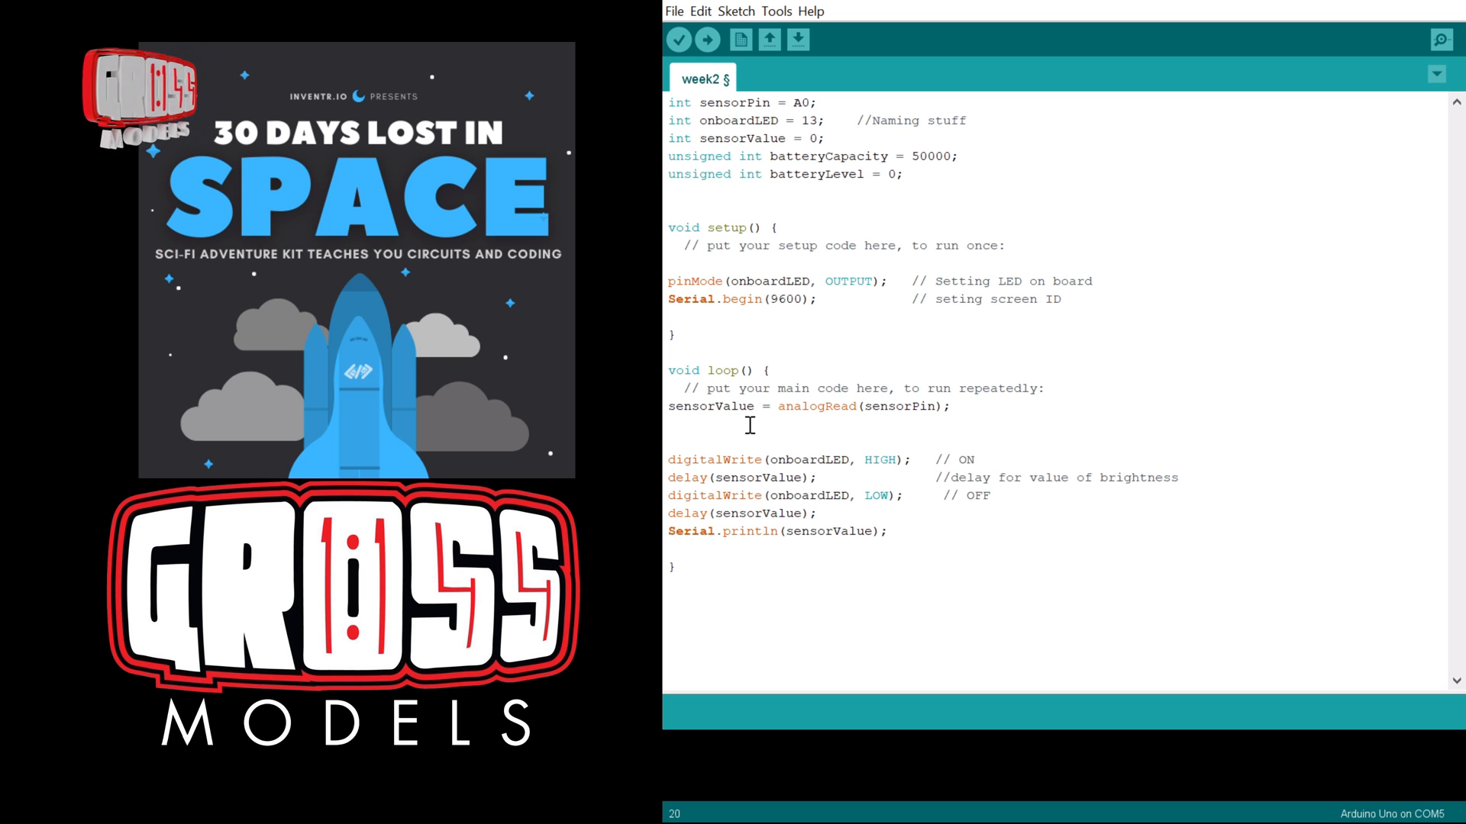
Add 'batteryLevel += sensorValue;' in loop() below the analogRead line.
{"action": "type", "text": "battery"}
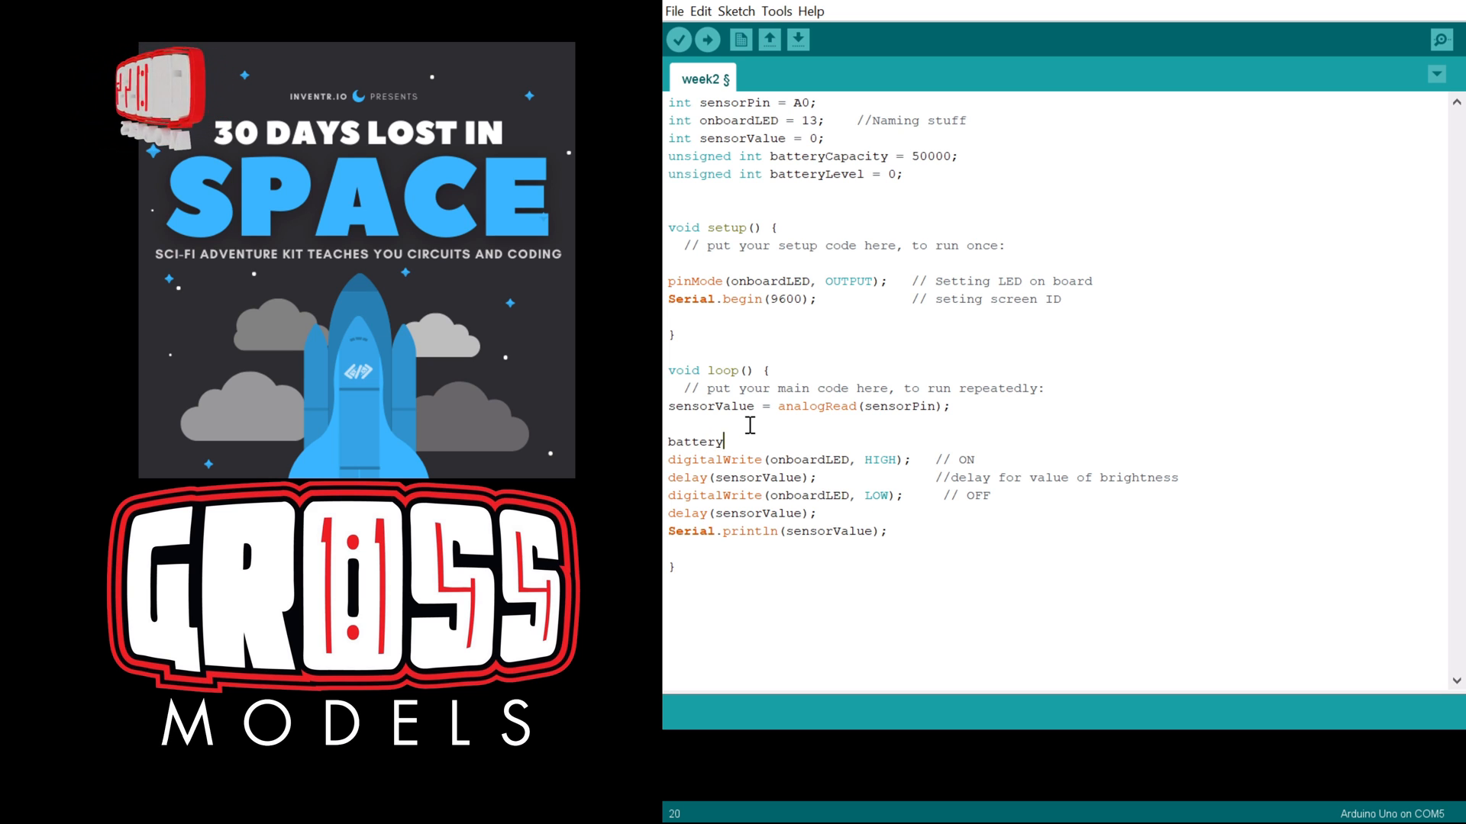
{"action": "type", "text": "Level"}
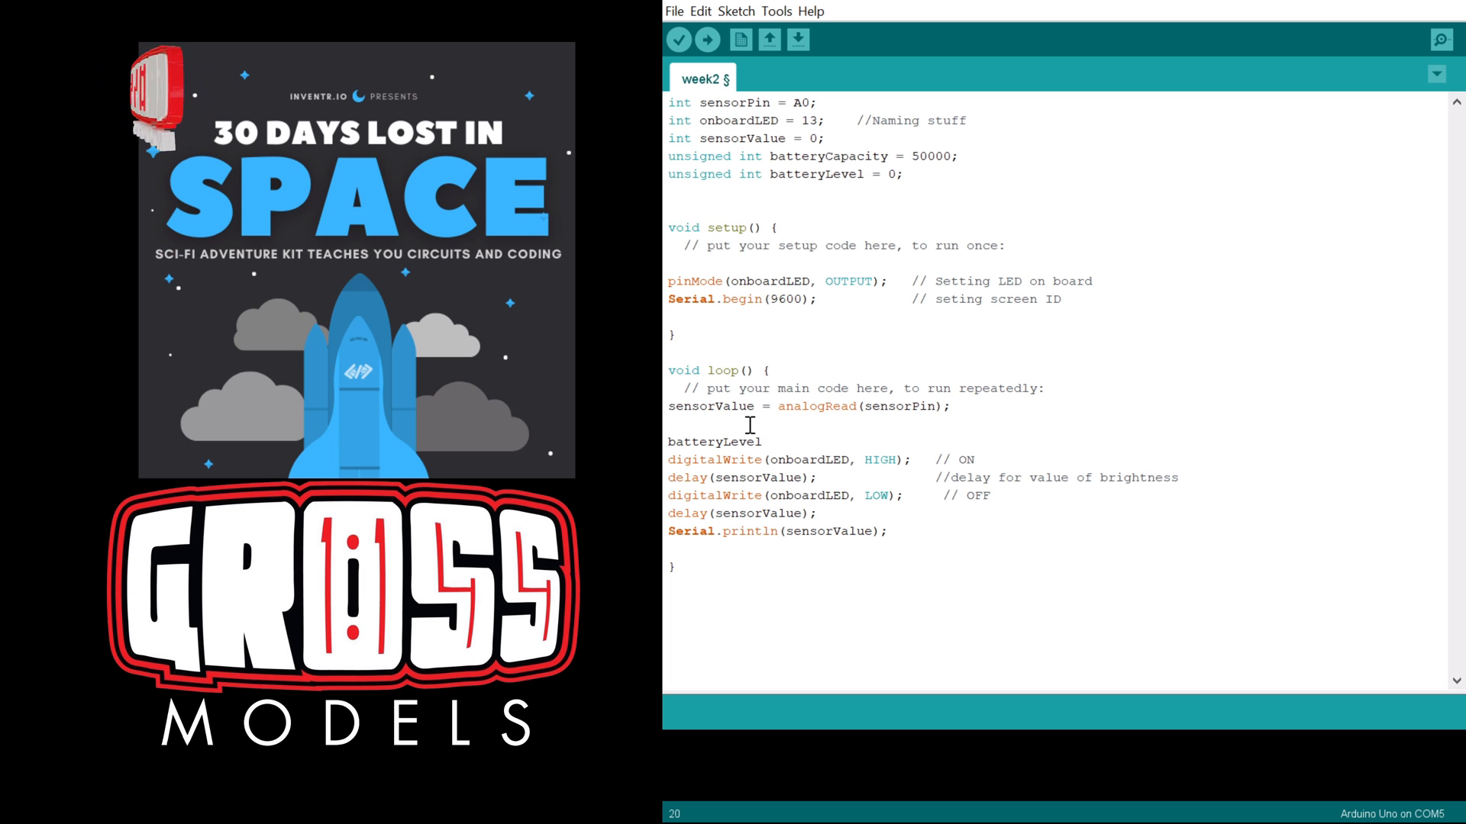
{"action": "type", "text": "+="}
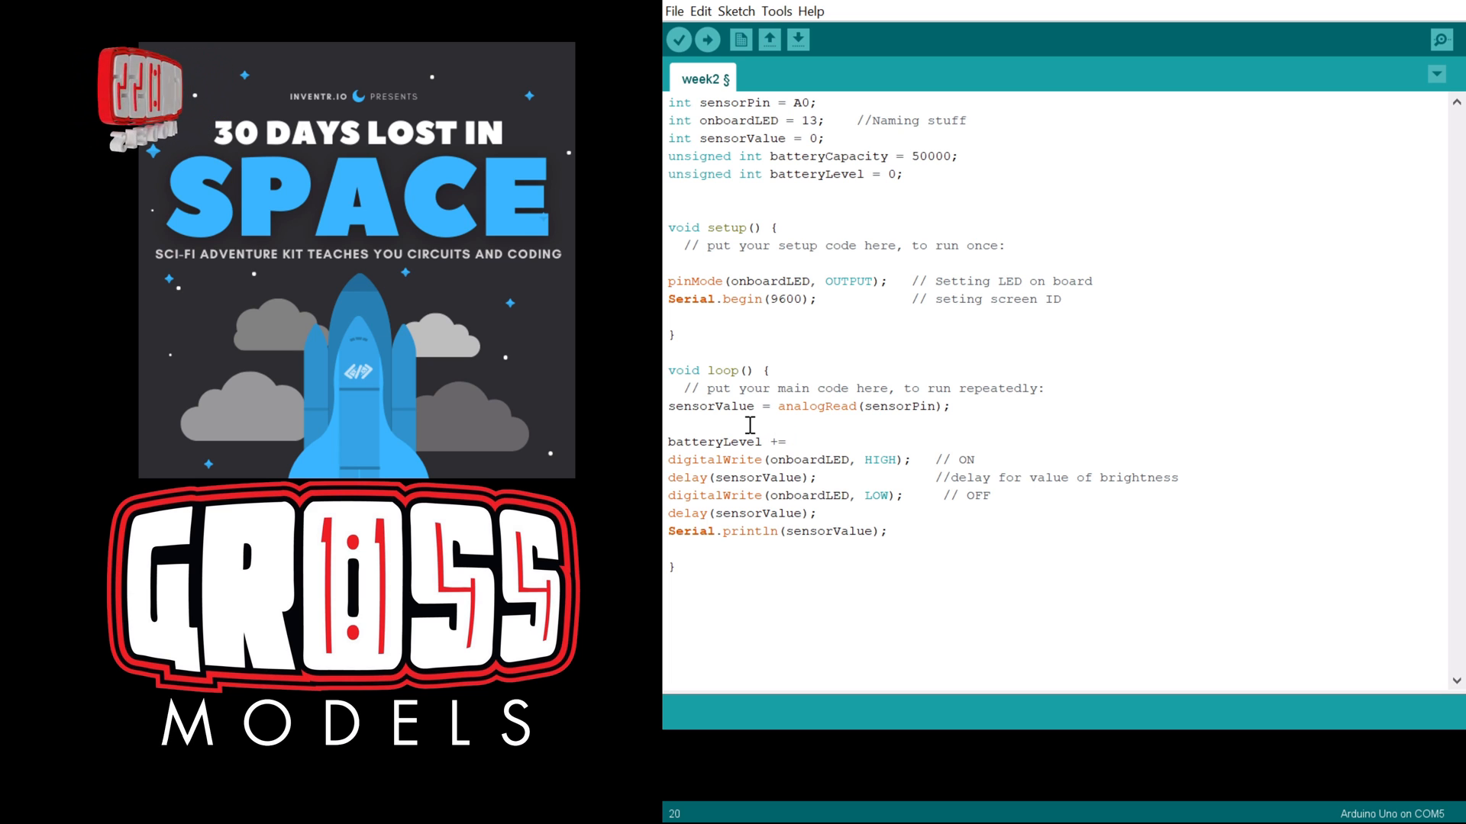
{"action": "type", "text": "sensorV"}
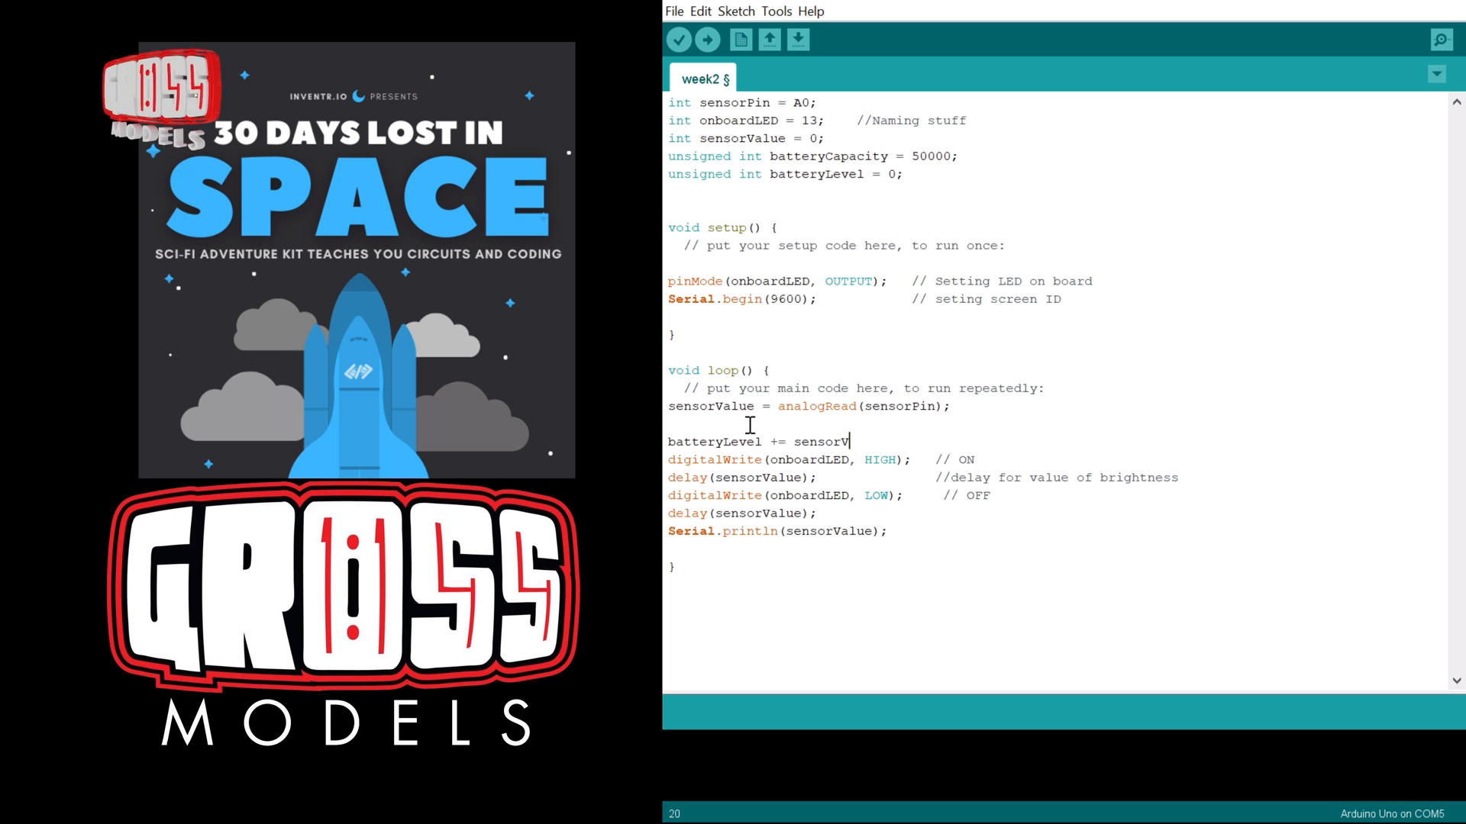
{"action": "type", "text": "alue"}
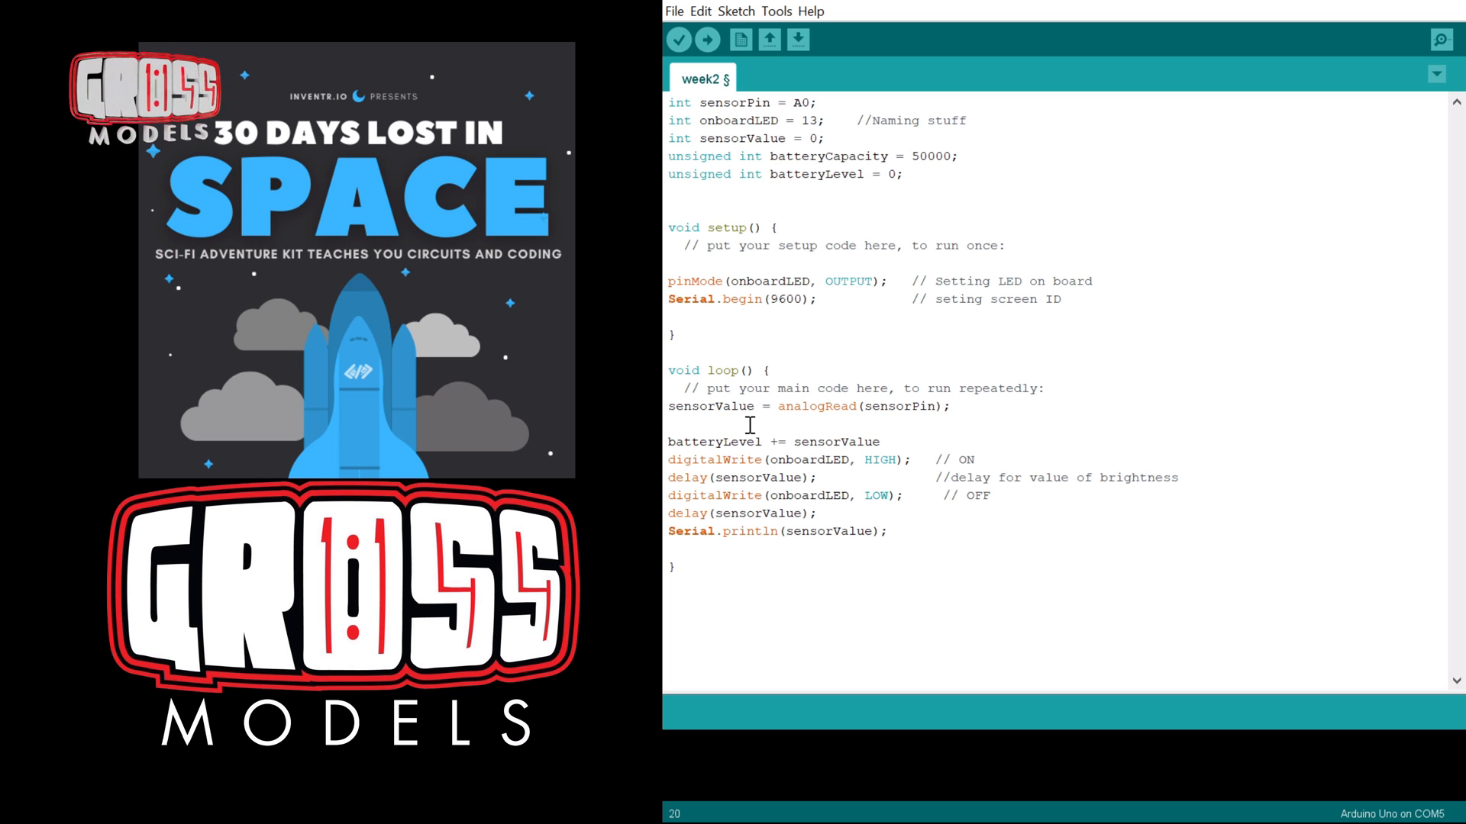
{"action": "type", "text": ";"}
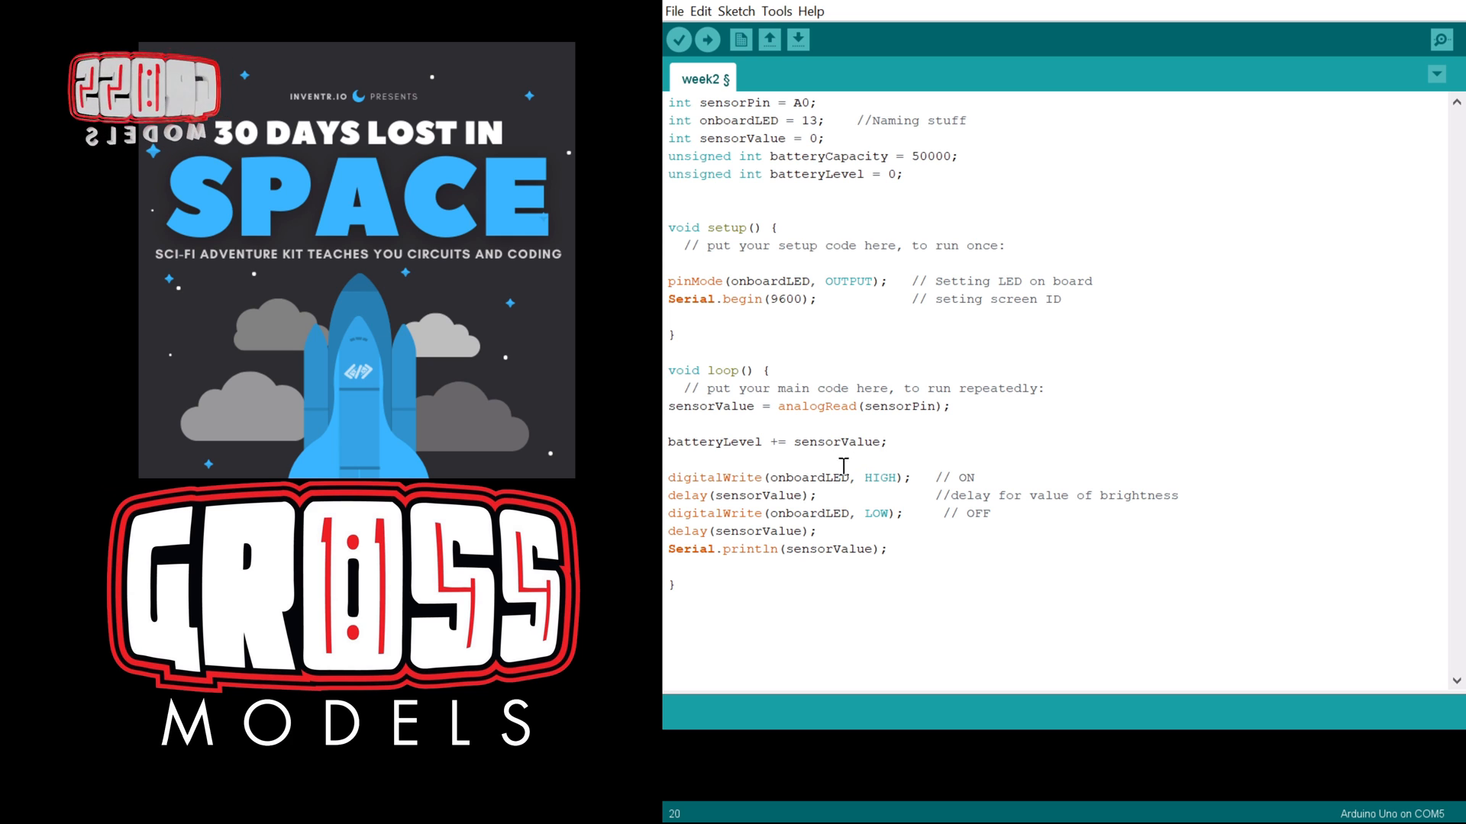
{"action": "mouse_move", "coordinate": [904, 554]}
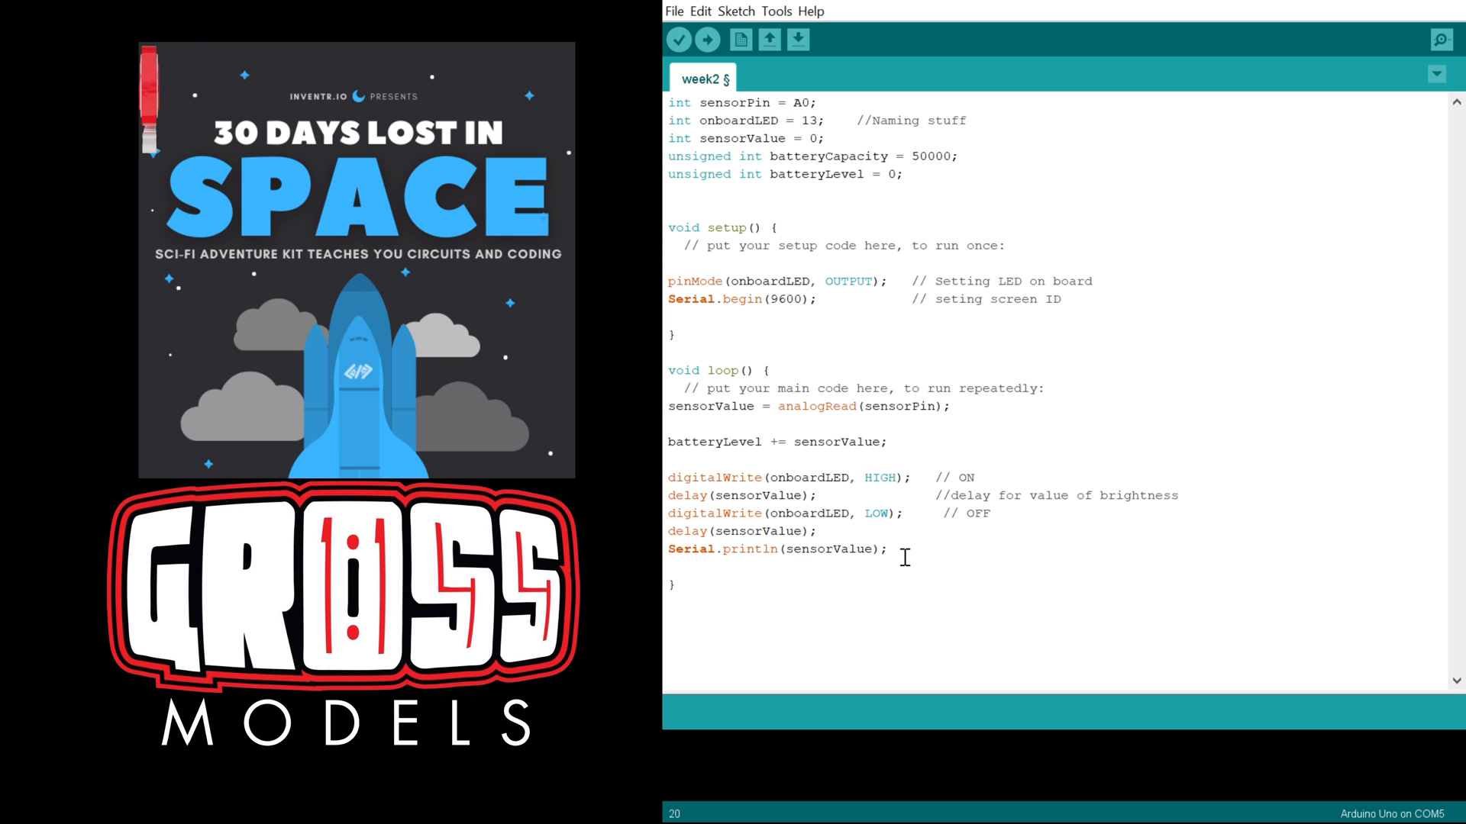
Remove the digitalWrite/delay blink lines from loop() and begin a 'delay(' call after Serial.println.
{"action": "left_click_drag", "start_coordinate": [696, 478], "coordinate": [884, 548]}
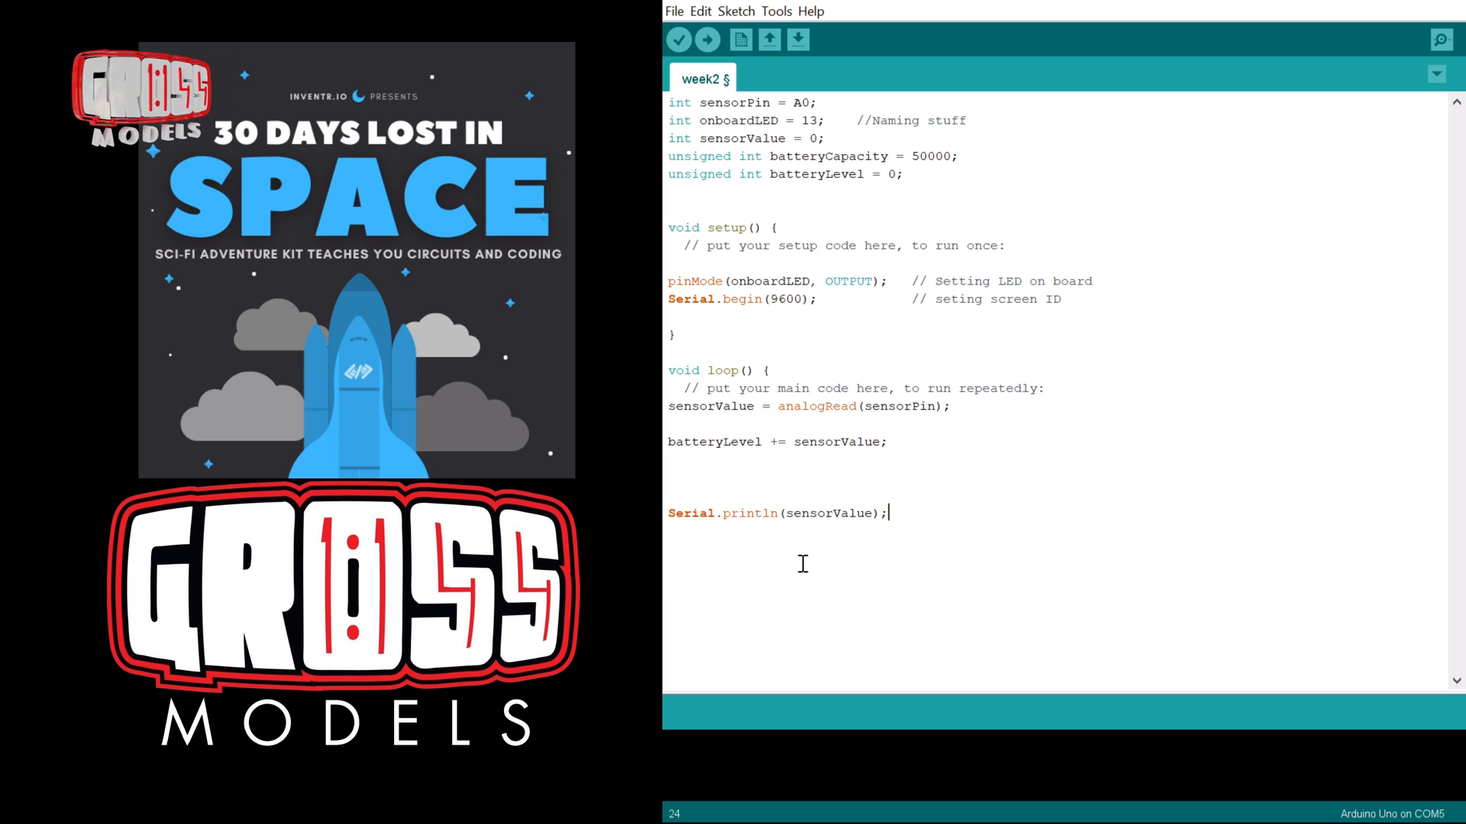
{"action": "mouse_move", "coordinate": [916, 559]}
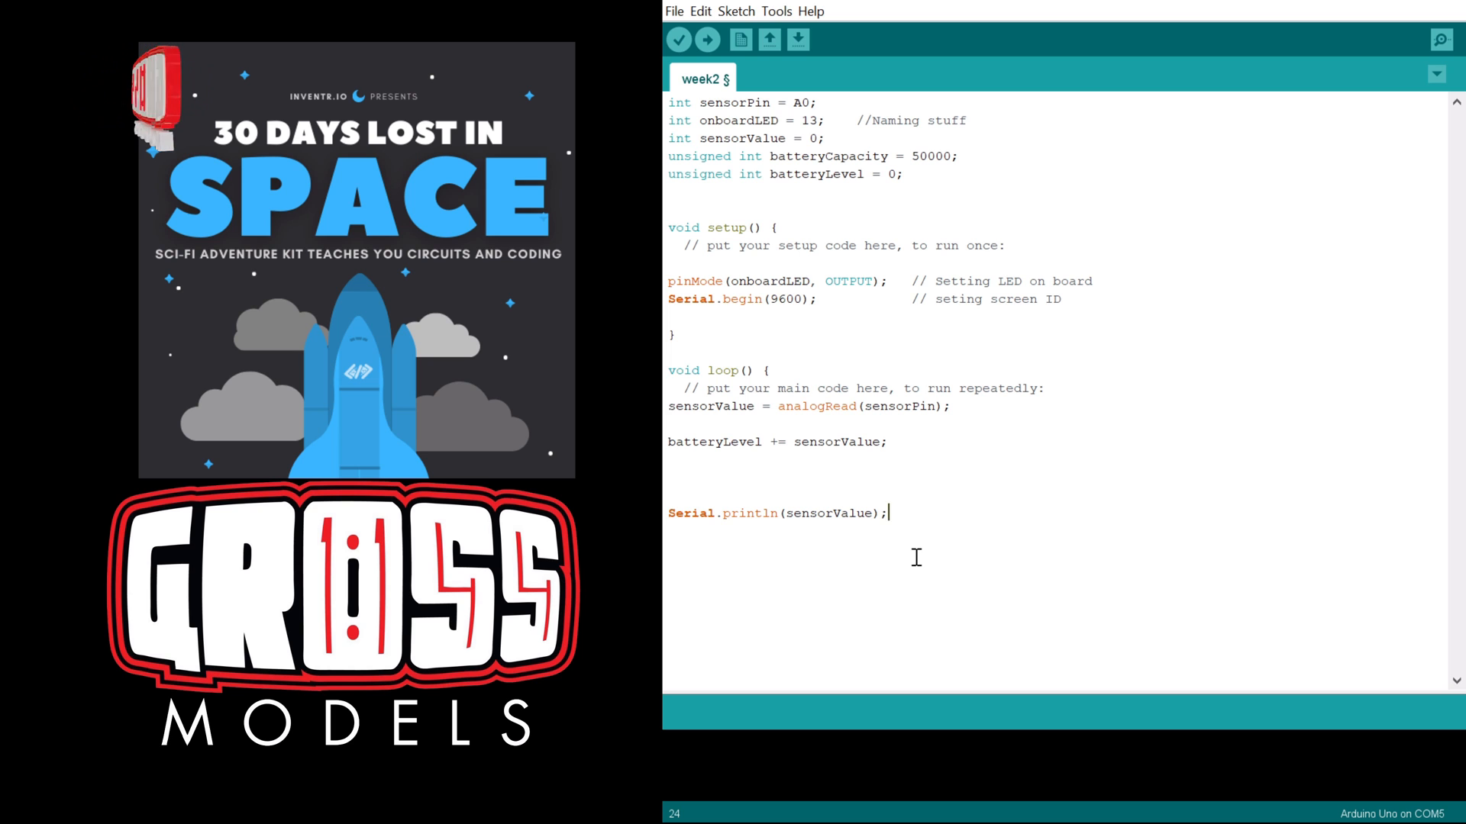
{"action": "type", "text": "dela"}
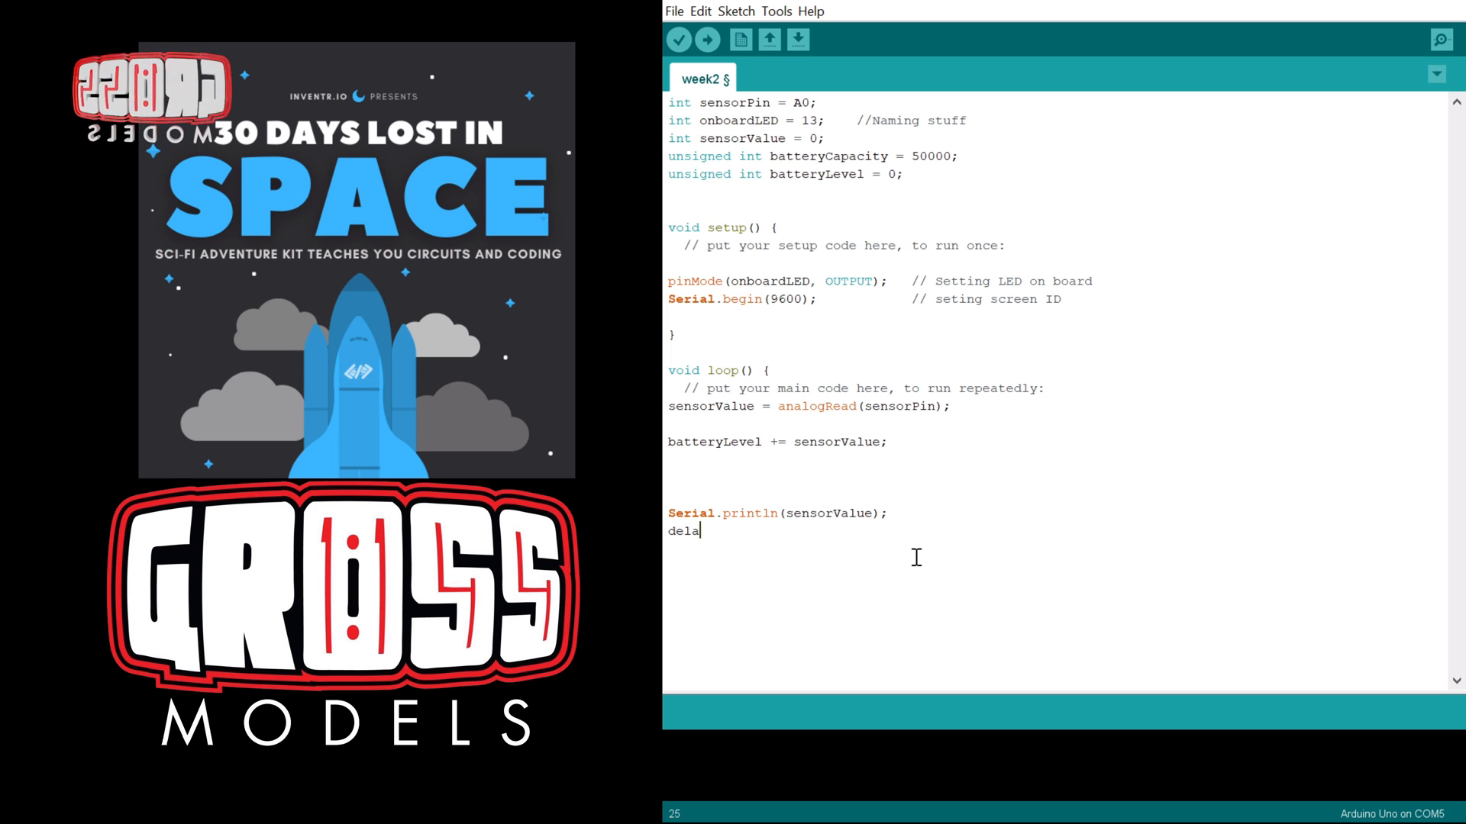
{"action": "type", "text": "y("}
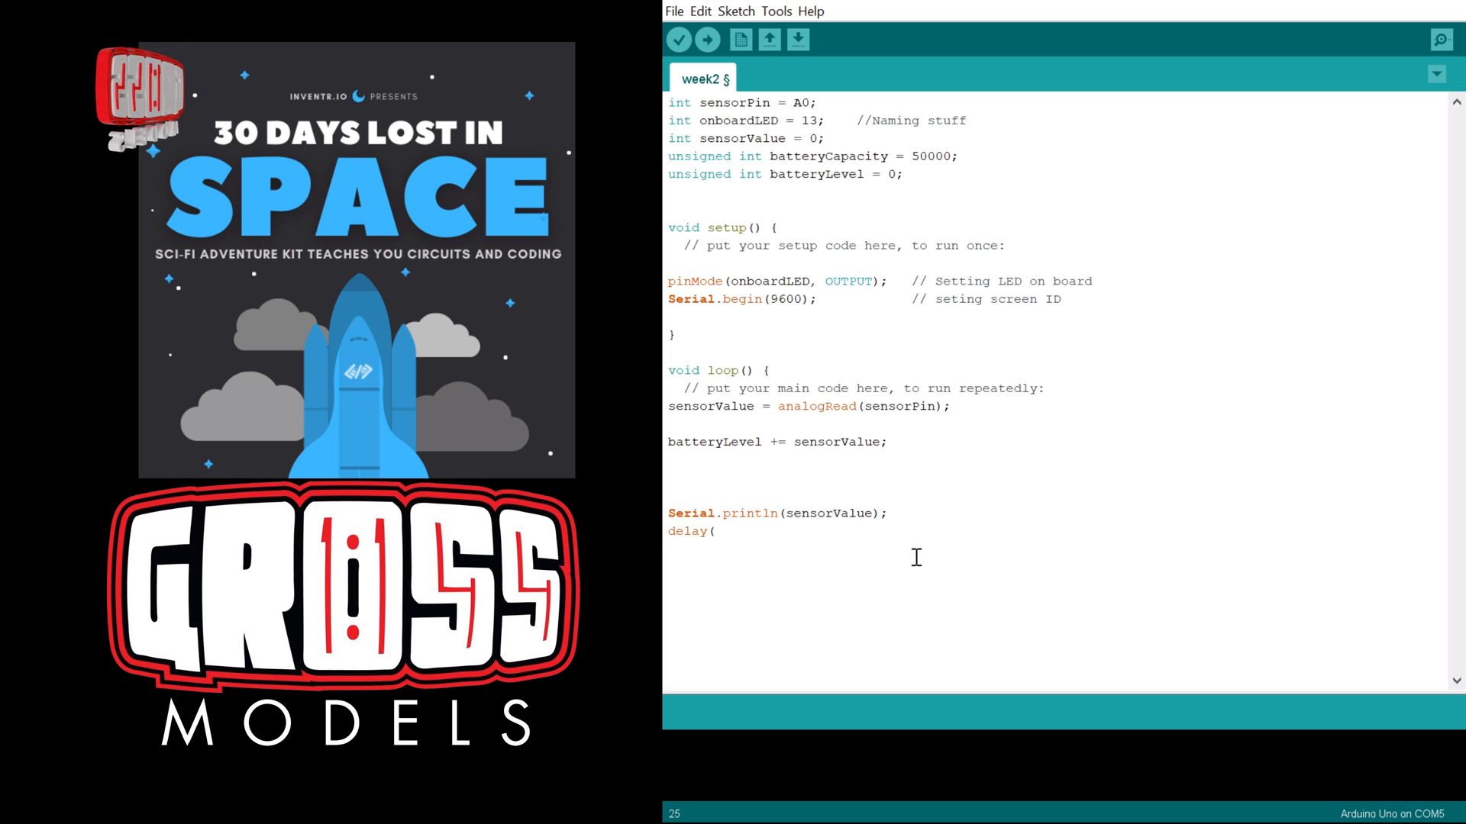
Finish the call as delay(50); so loop pauses 50 ms.
{"action": "type", "text": "50);"}
{"action": "left_click", "coordinate": [777, 512]}
{"action": "type", "text": "batterLeve"}
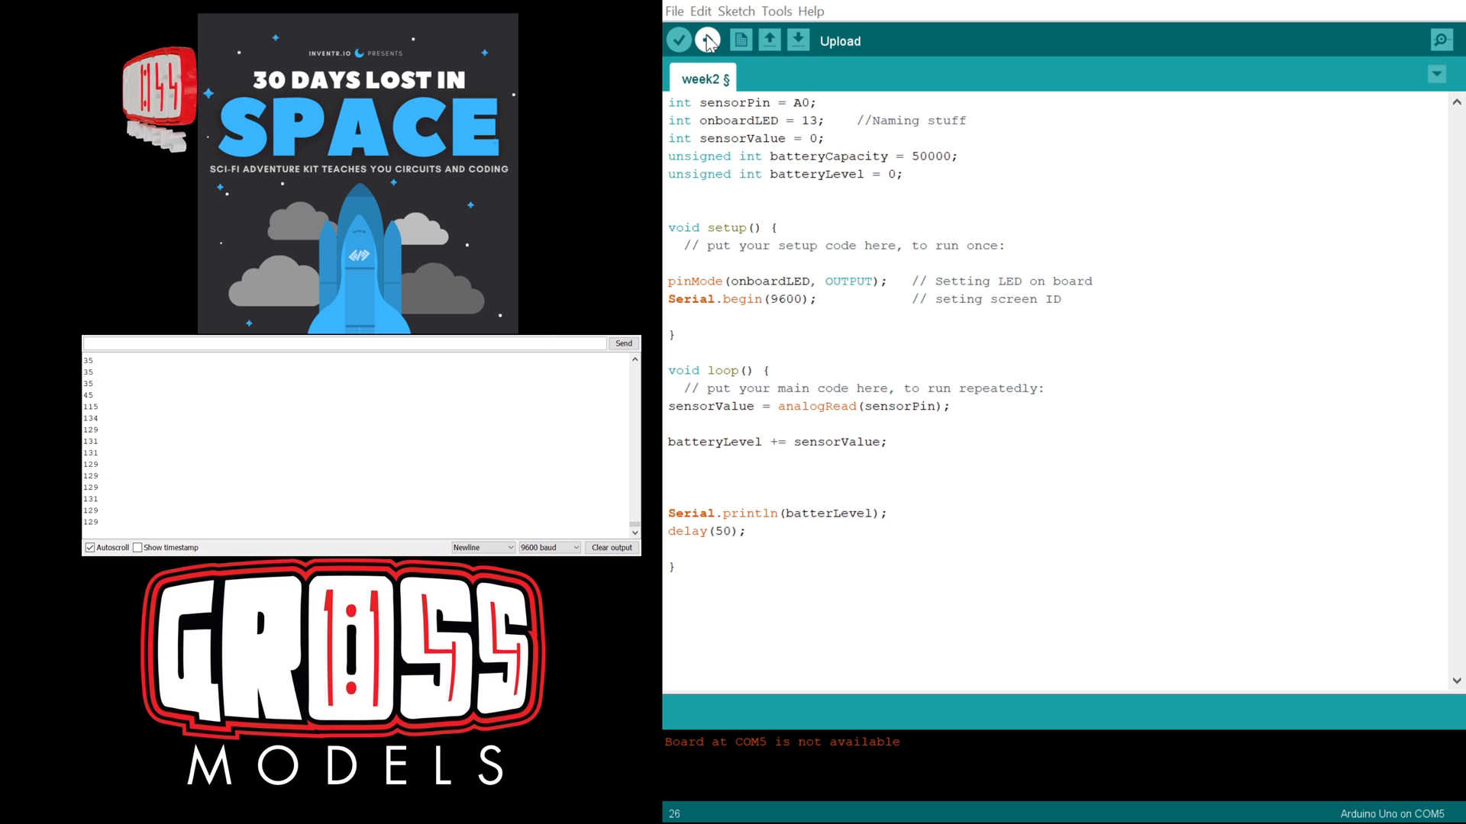
Compile, correct batterLevel to batteryLevel in the print line, recompile cleanly and start an upload.
{"action": "left_click", "coordinate": [678, 39]}
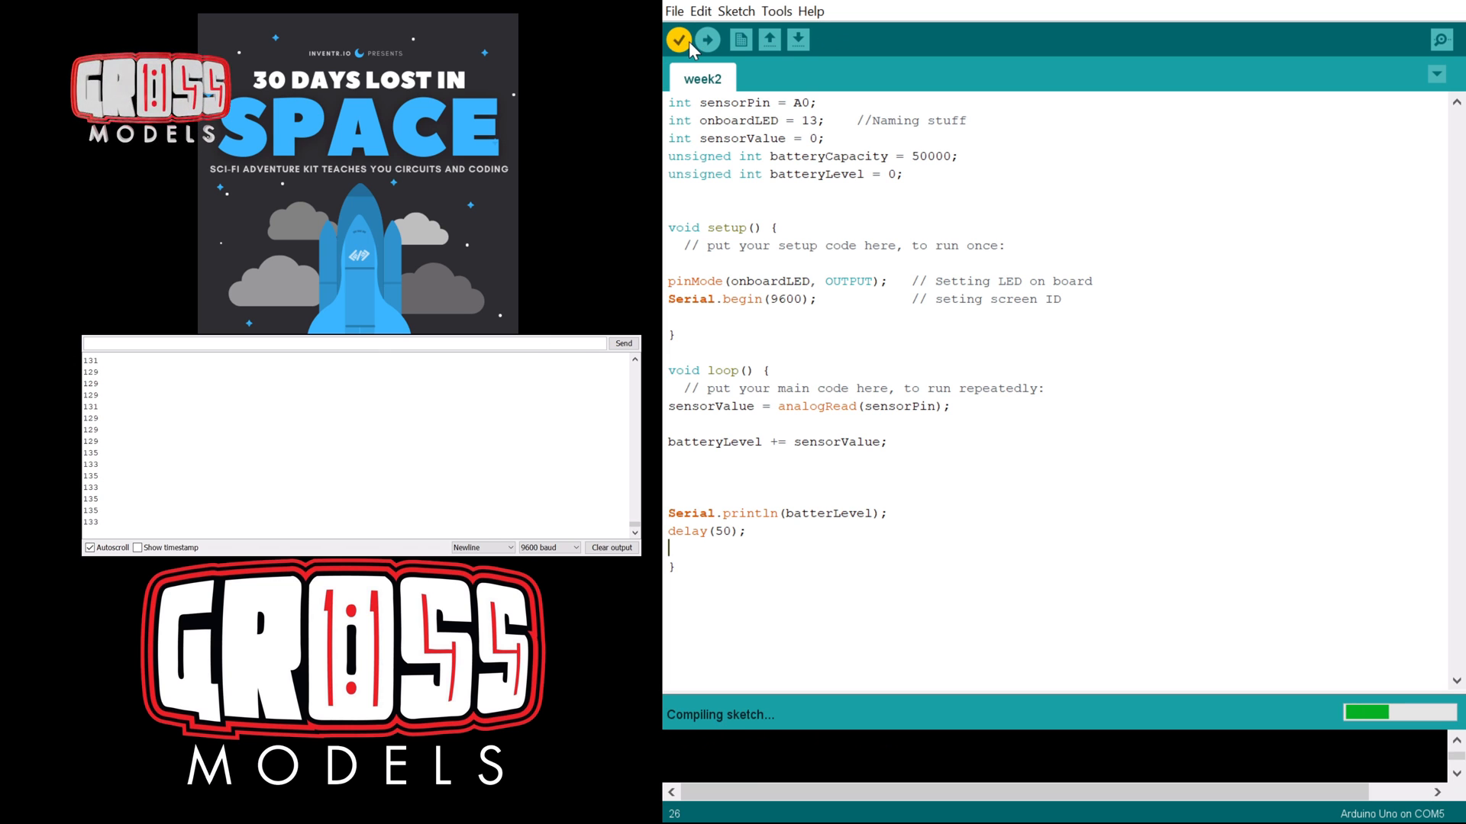
{"action": "left_click", "coordinate": [678, 38]}
{"action": "type", "text": "y"}
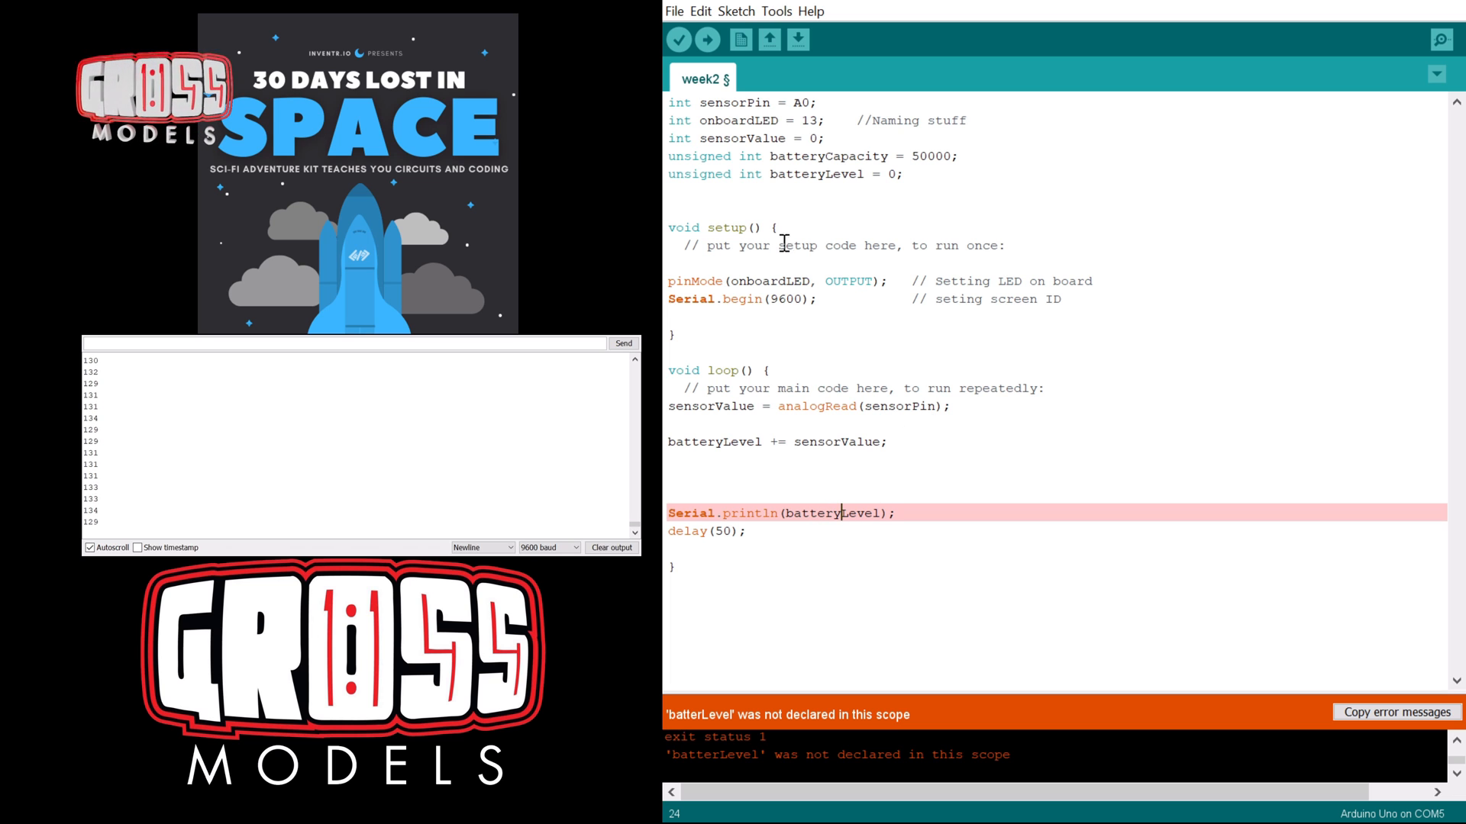
{"action": "left_click", "coordinate": [677, 40]}
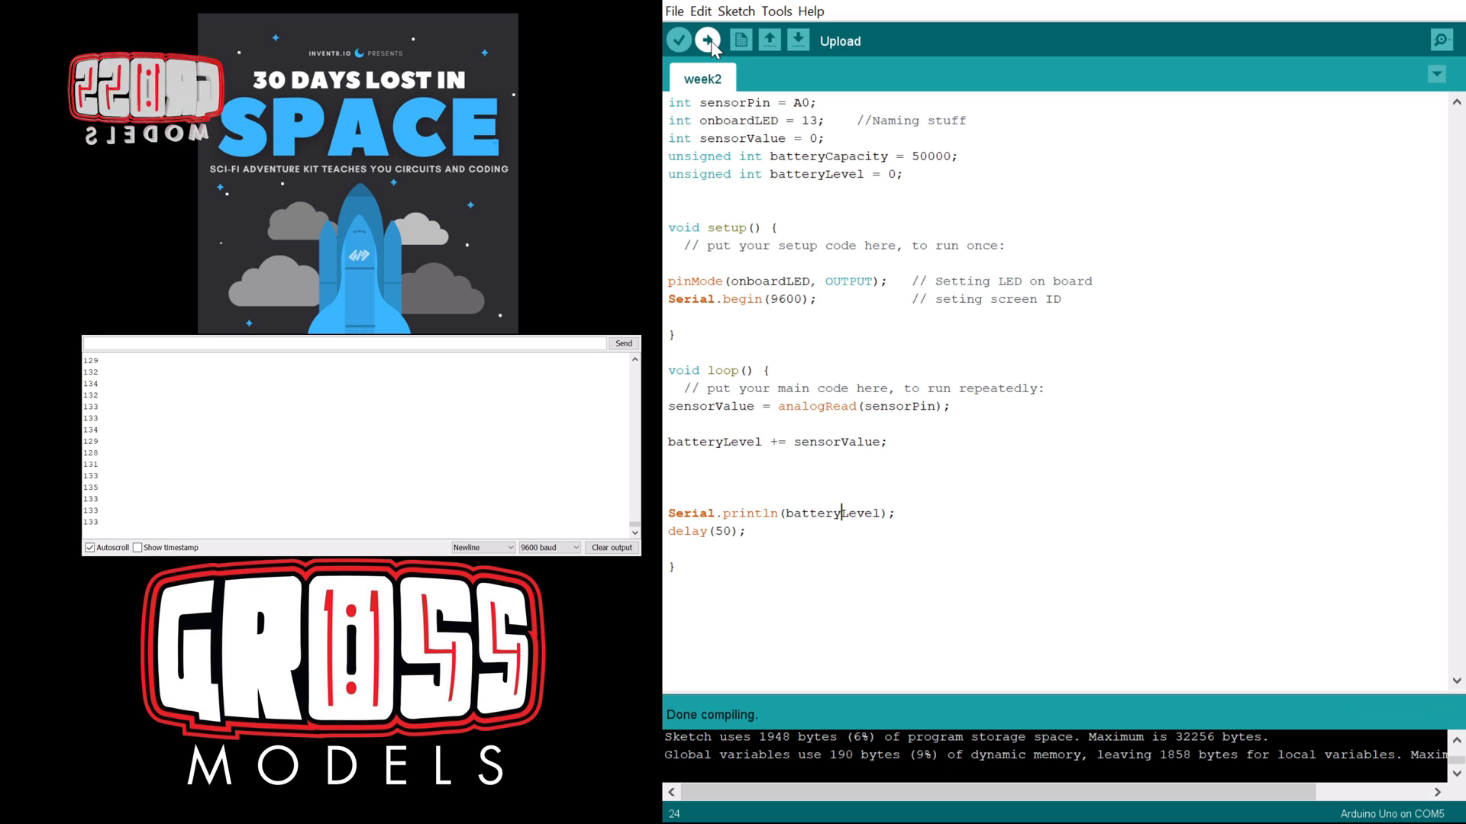
{"action": "left_click", "coordinate": [707, 40]}
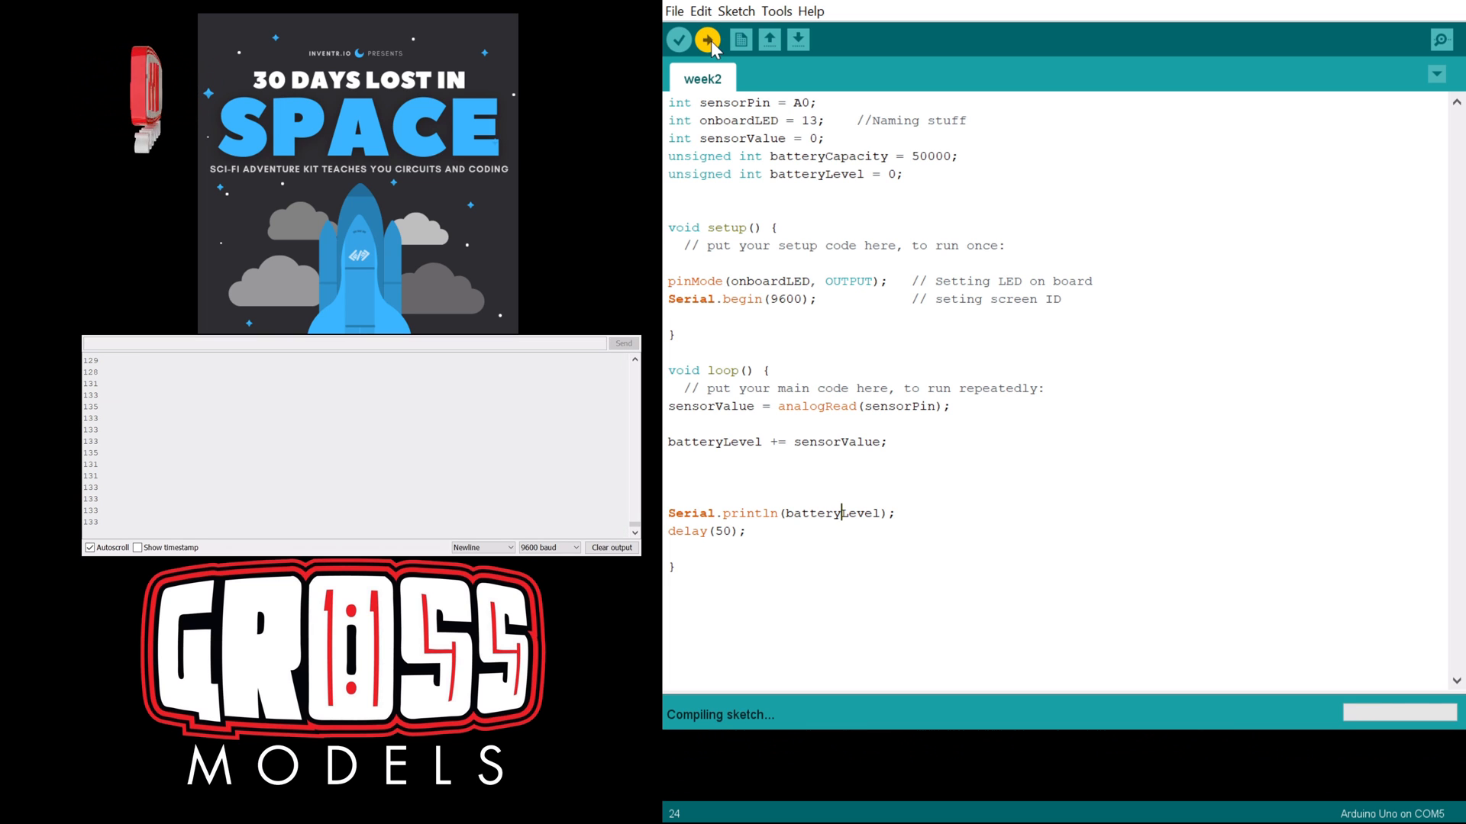
Upload the sketch with the new PrintBatteryPercentage function and FULLY CHARGED if/else.
{"action": "left_click", "coordinate": [707, 39]}
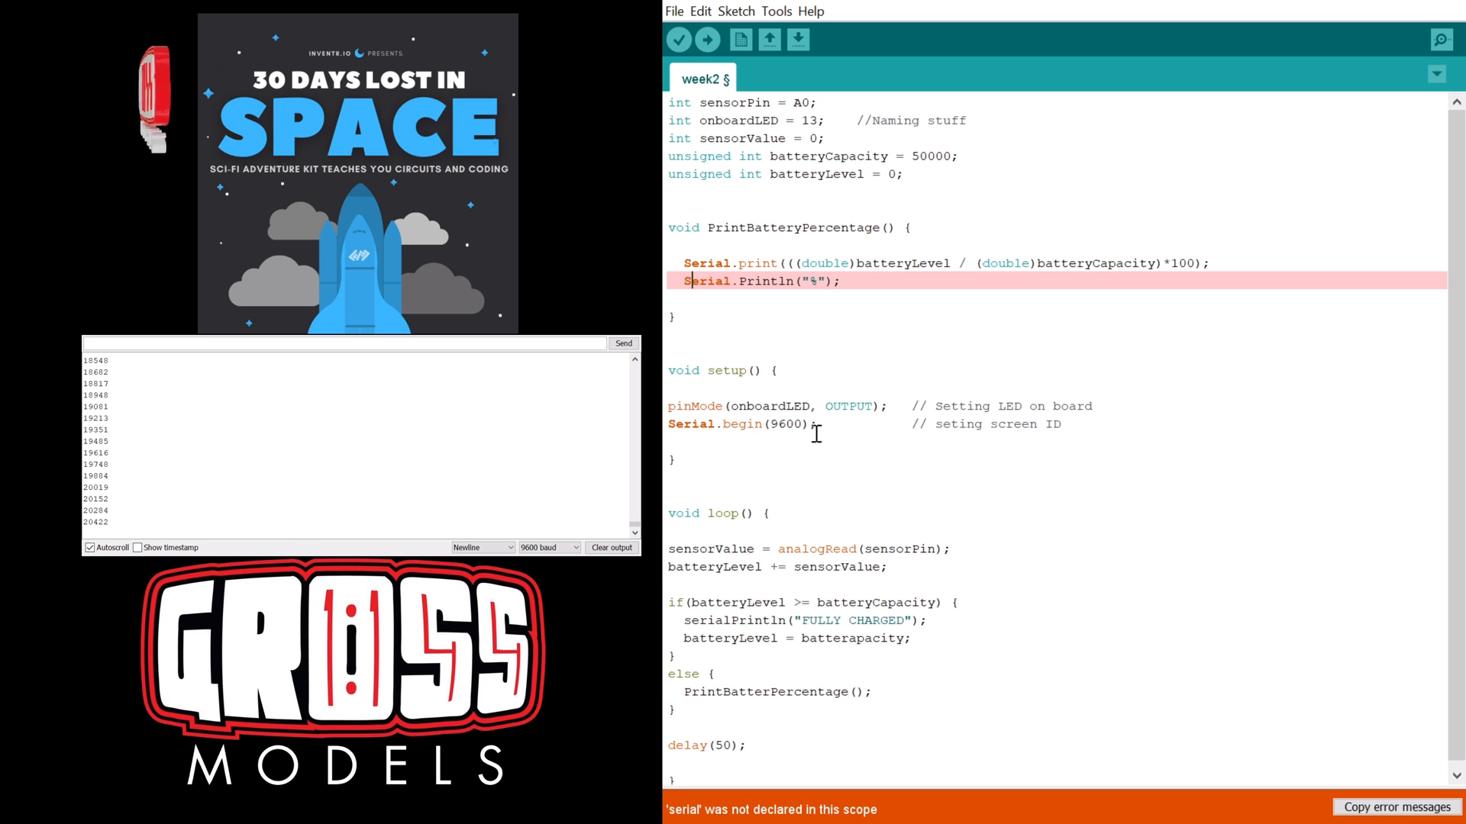
Compile, fix Println, serialPrintln, batterapacity and PrintBatterPercentage typos, then recompile.
{"action": "left_click", "coordinate": [678, 38]}
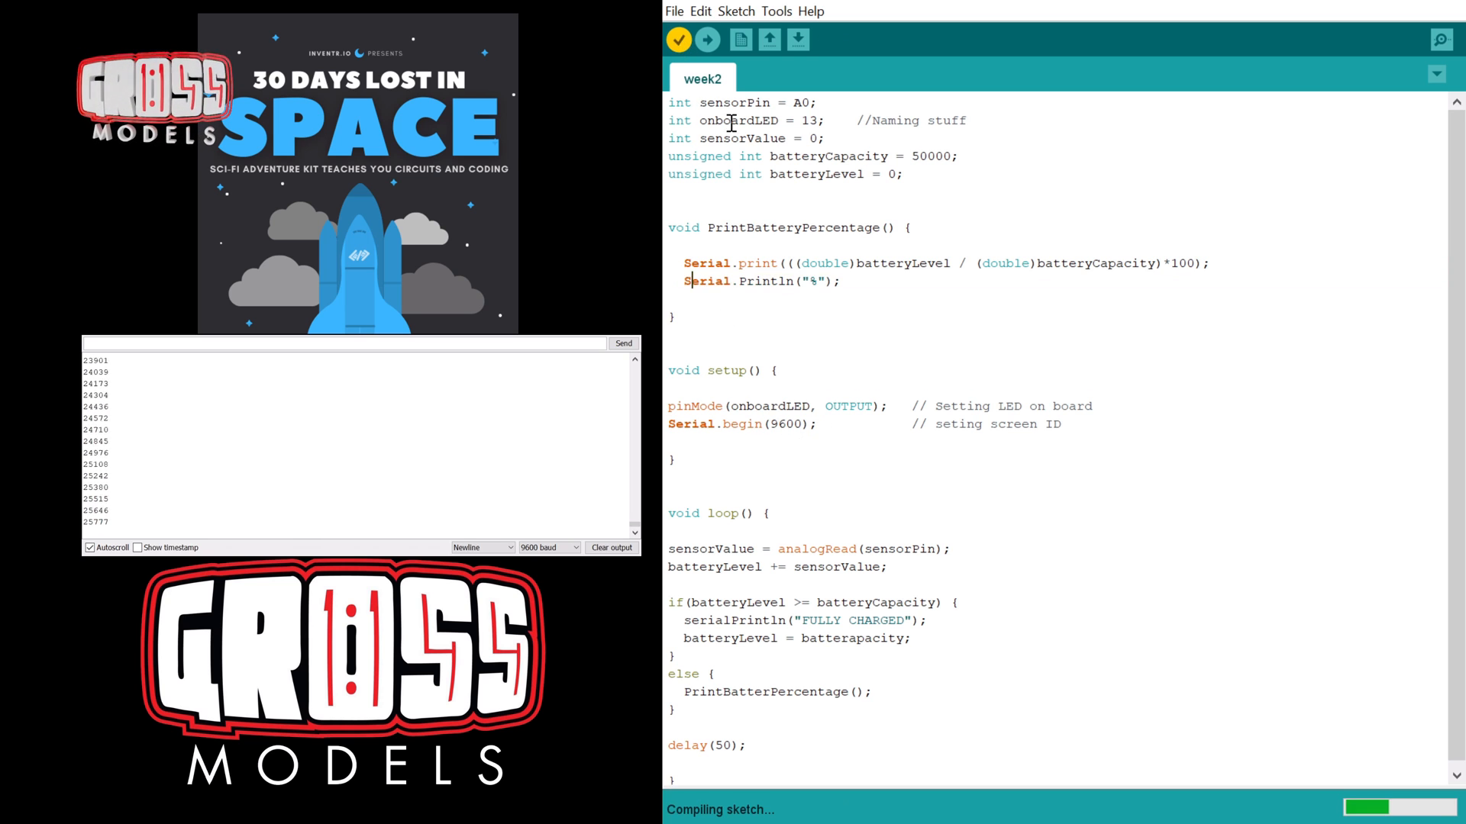
{"action": "left_click", "coordinate": [678, 39]}
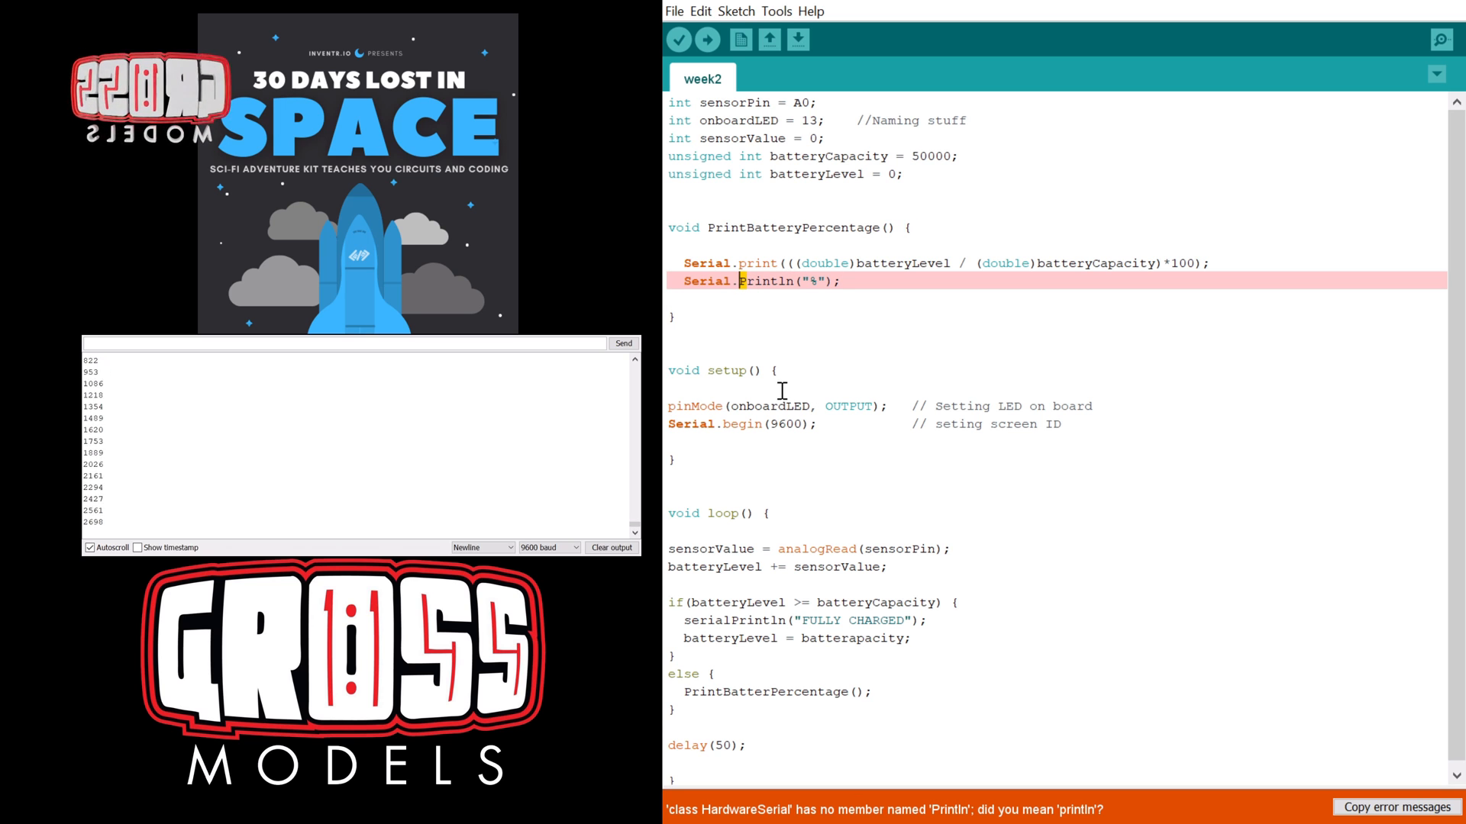
{"action": "left_click", "coordinate": [678, 40]}
{"action": "type", "text": "y"}
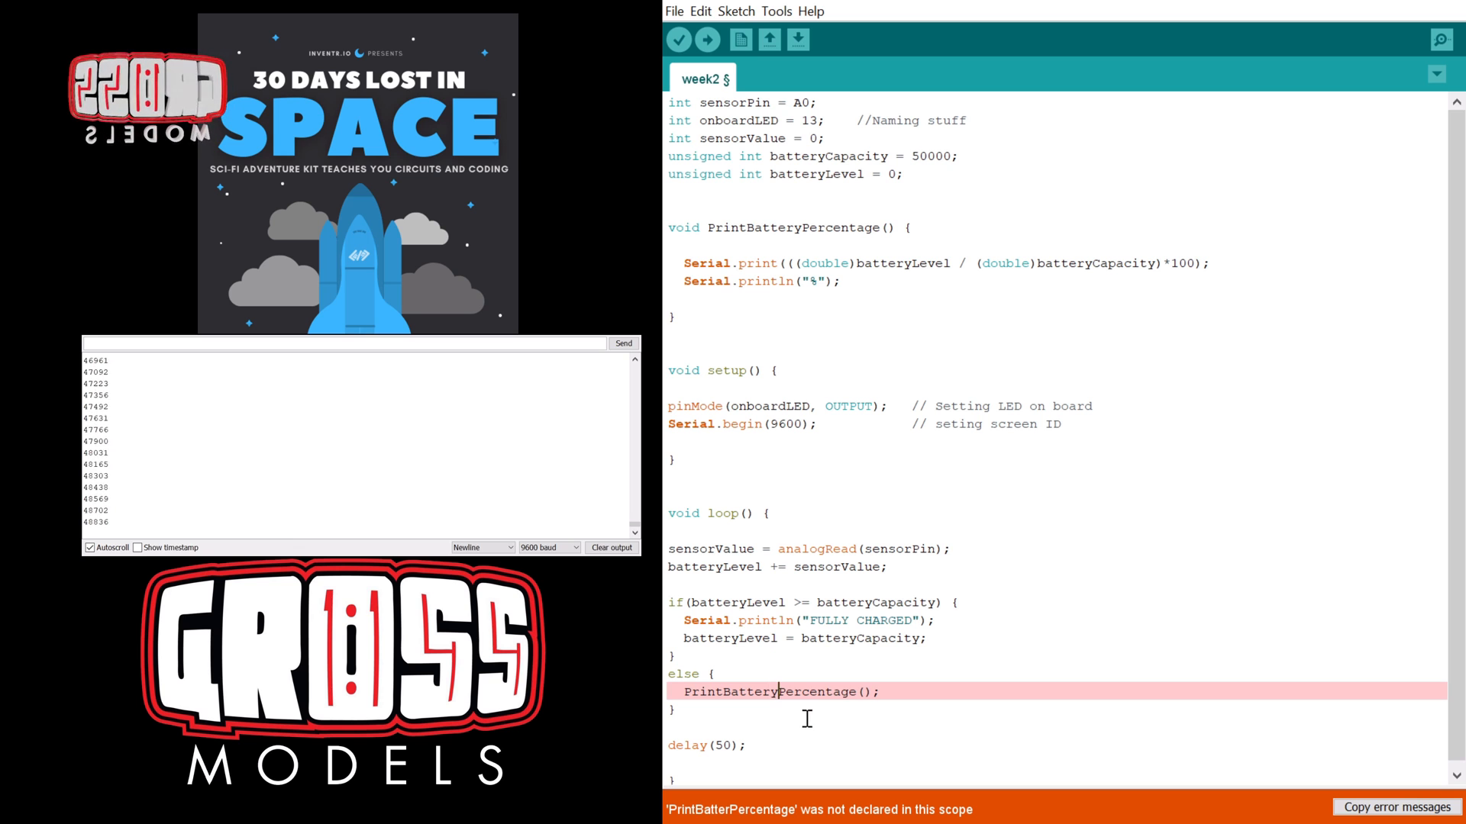
{"action": "left_click", "coordinate": [678, 40]}
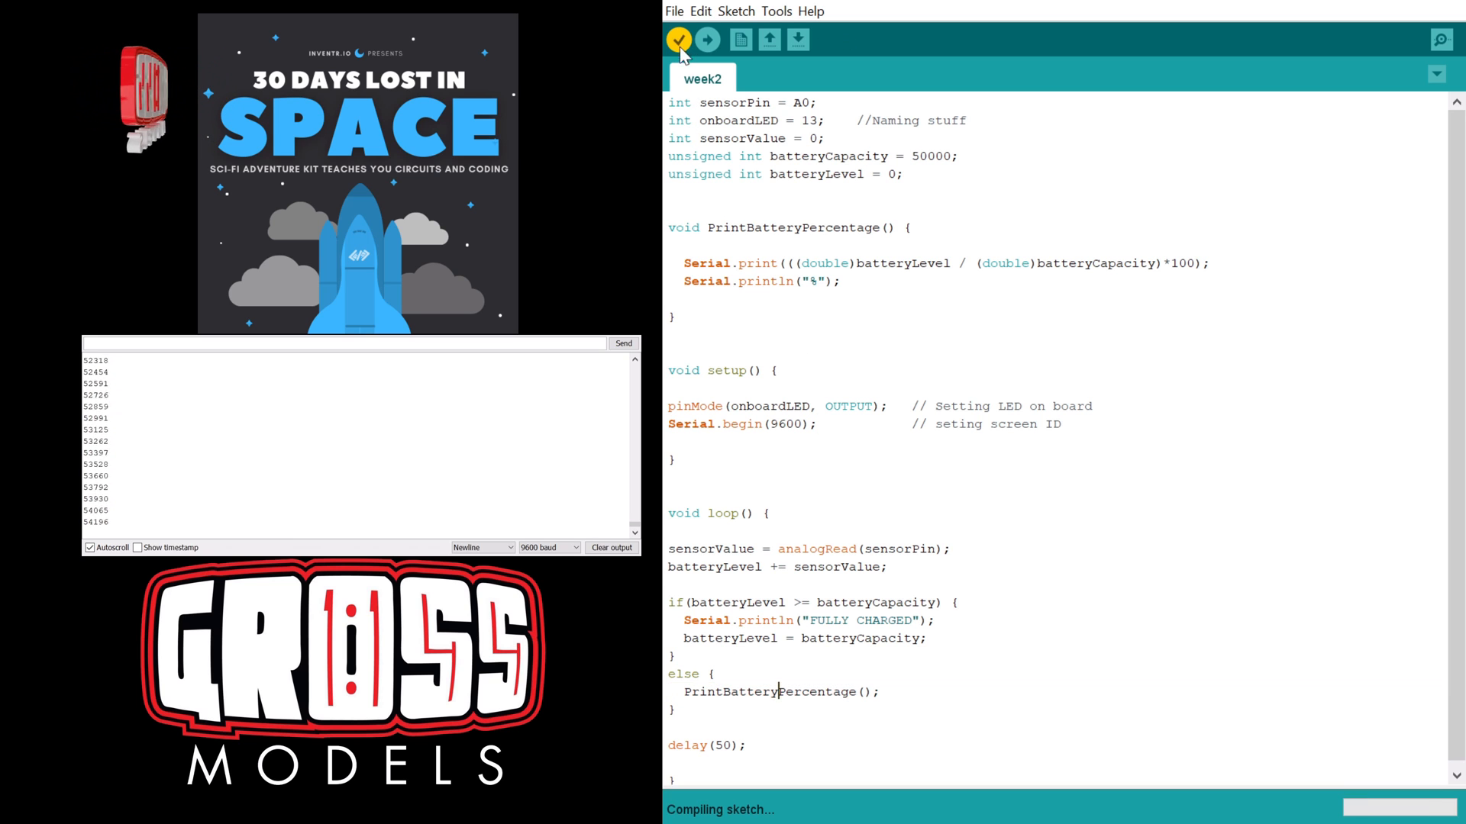
Verify the week2 sketch so it reports Done compiling without errors.
{"action": "left_click", "coordinate": [678, 40]}
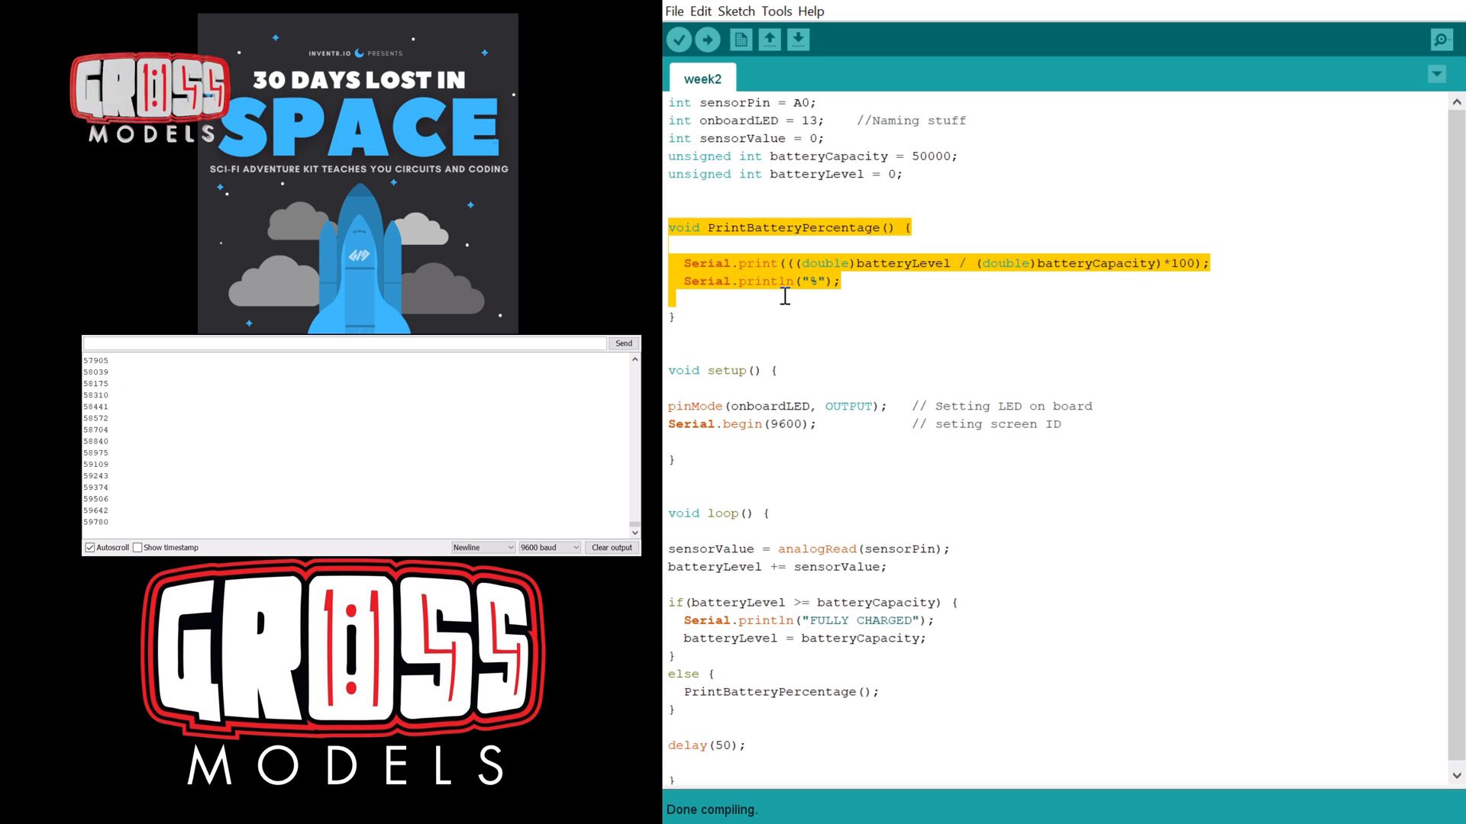
Recompile week2 with the full-charge logic; serial readings climb past 11,900.
{"action": "left_click", "coordinate": [794, 291]}
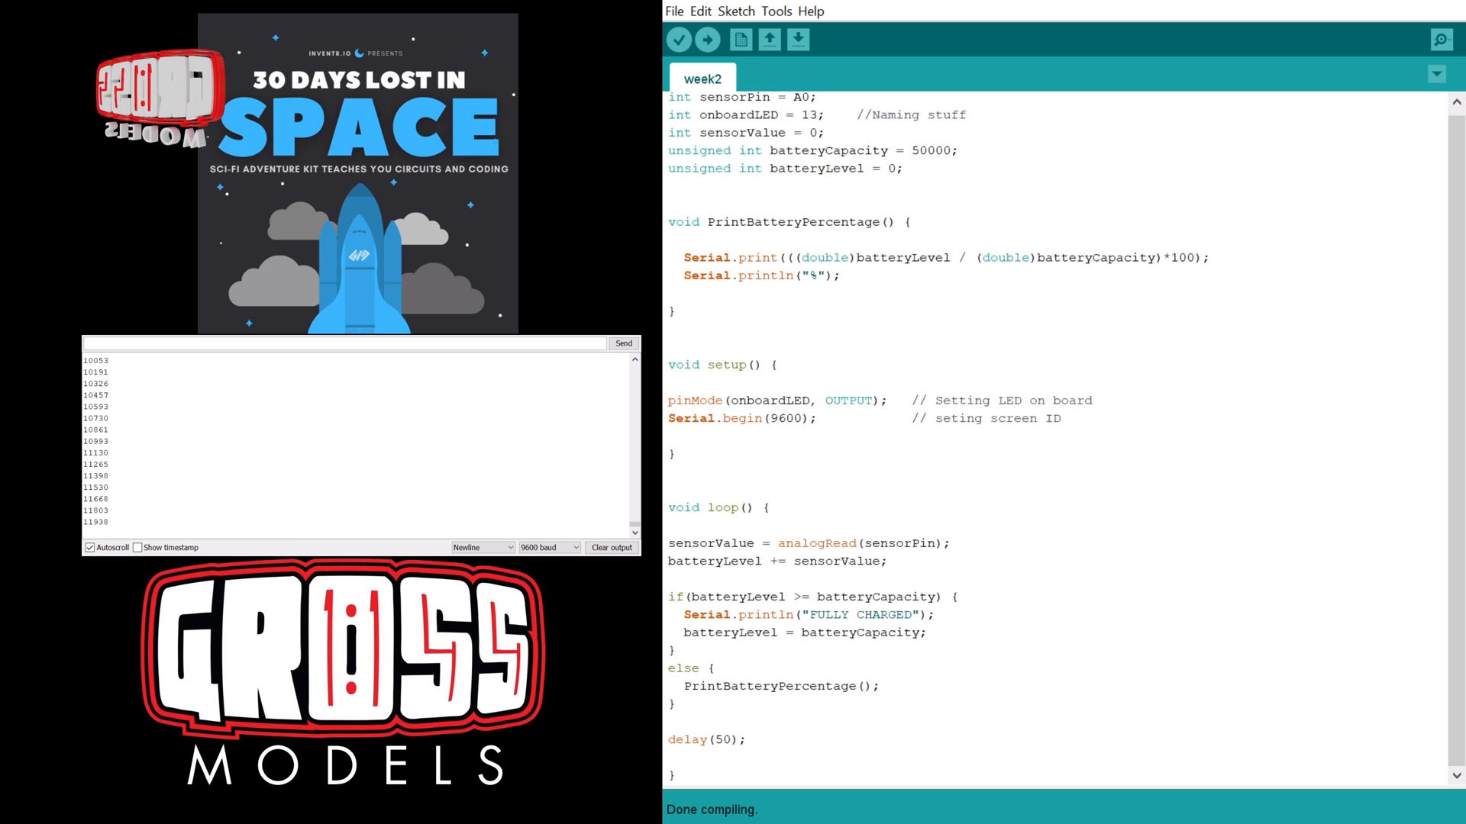
Upload the compiled week2 sketch to the connected board.
{"action": "left_click", "coordinate": [707, 39]}
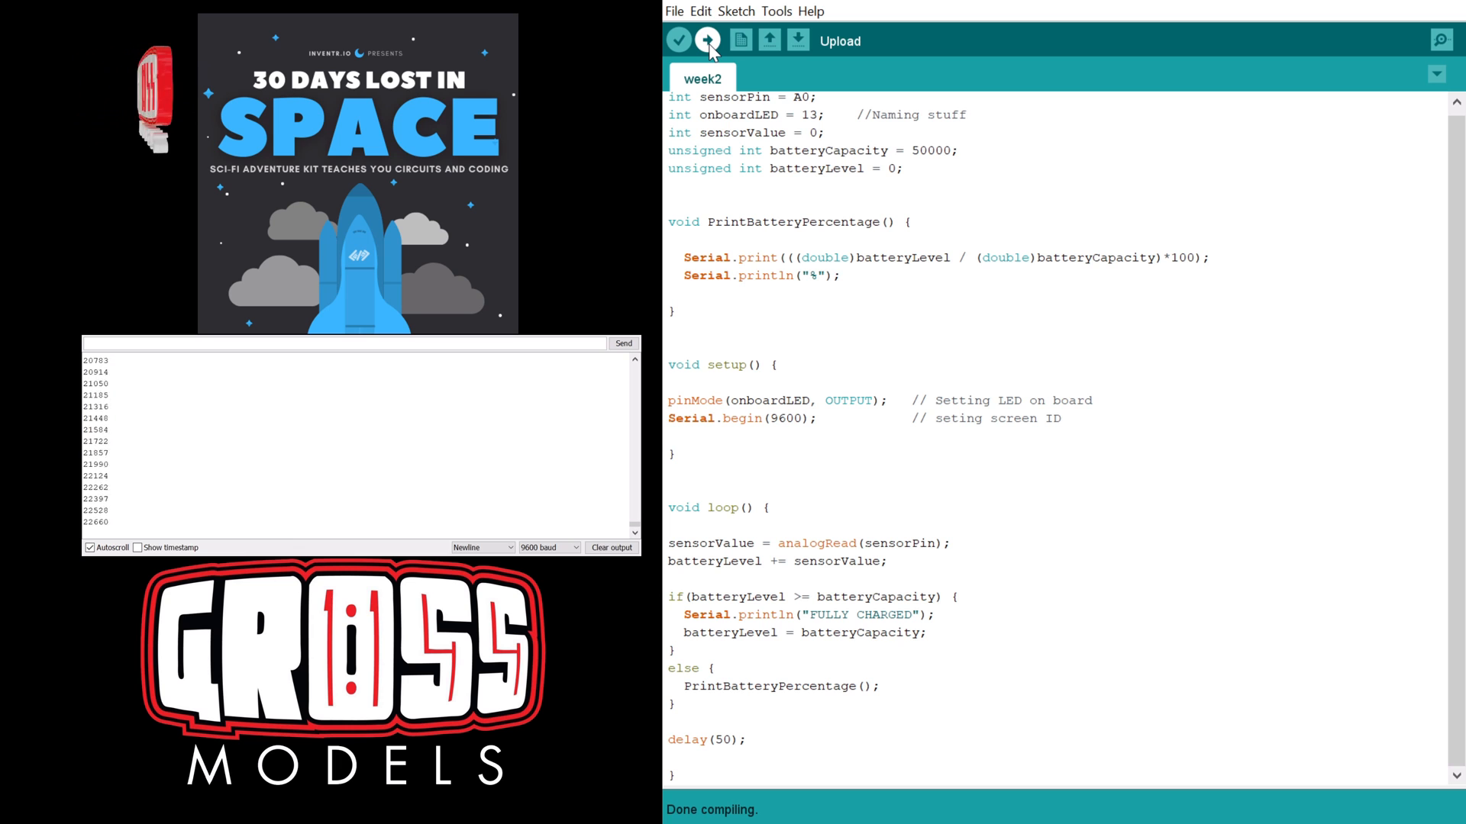
{"action": "left_click", "coordinate": [707, 39]}
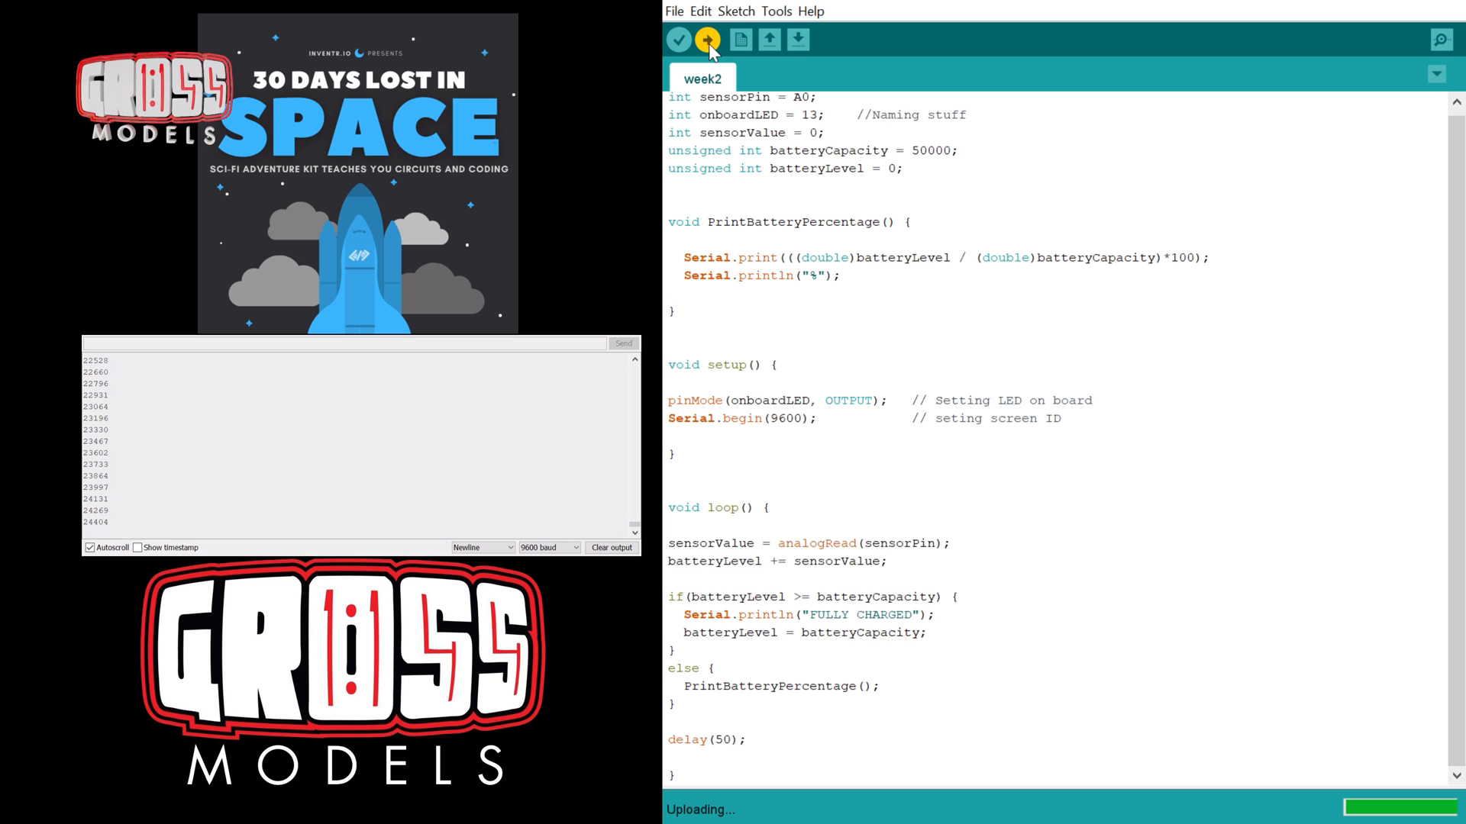